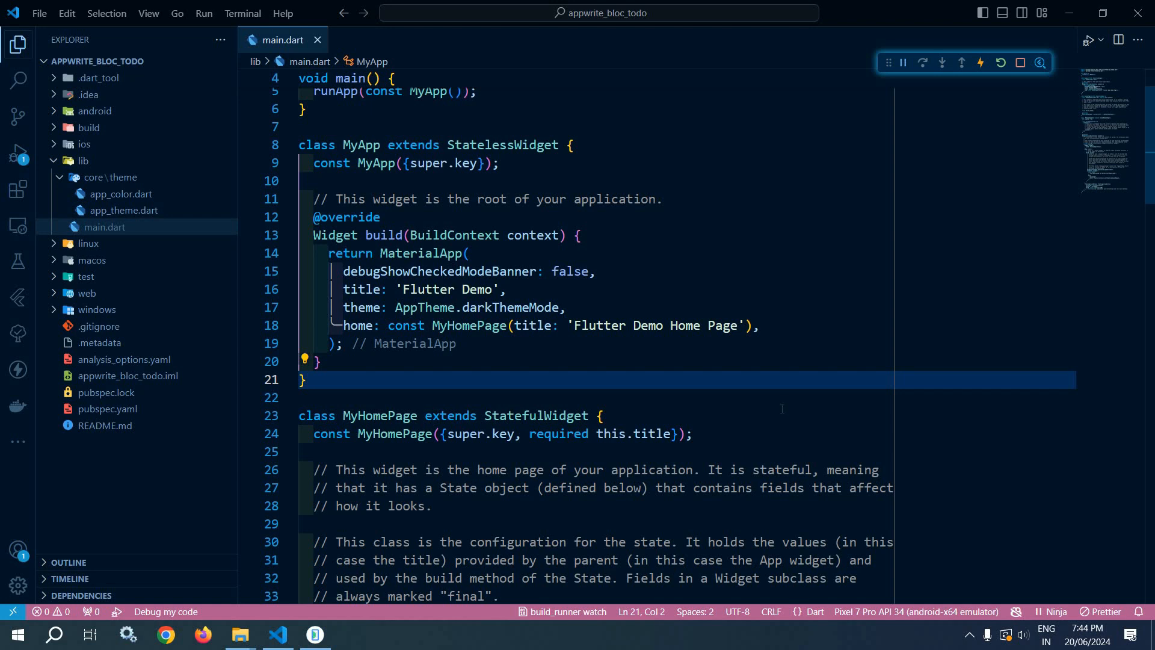
mouse_move(143, 438)
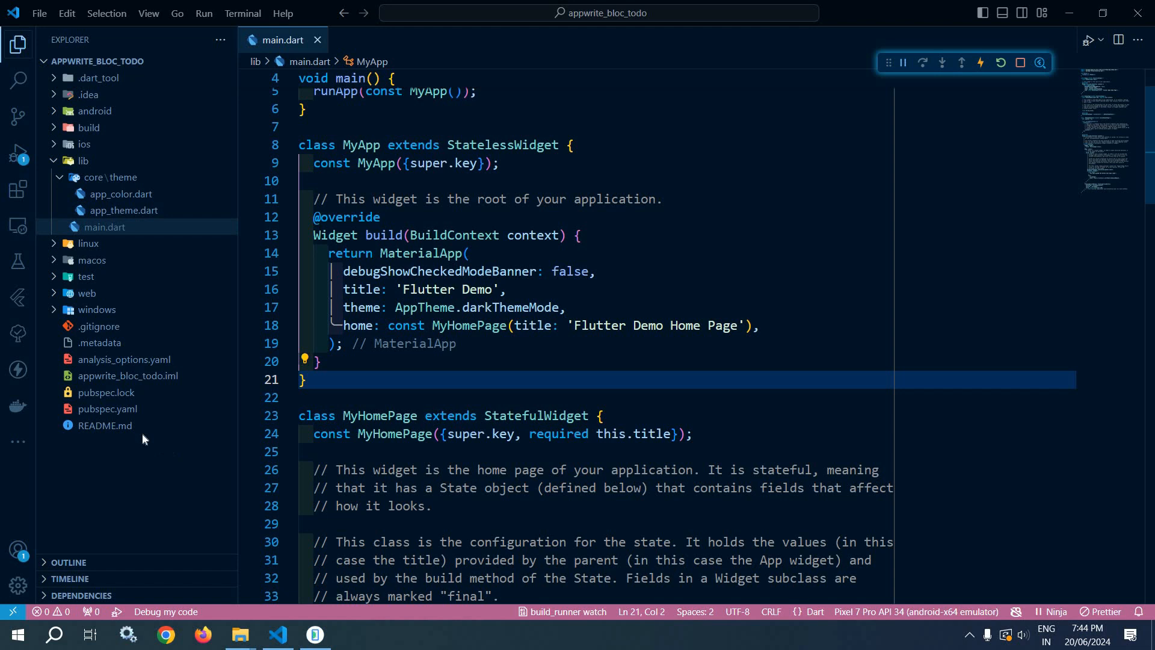
Step: Glance at the dependencies file, then create lib/core/routes with an empty route_names.dart
left_click(107, 409)
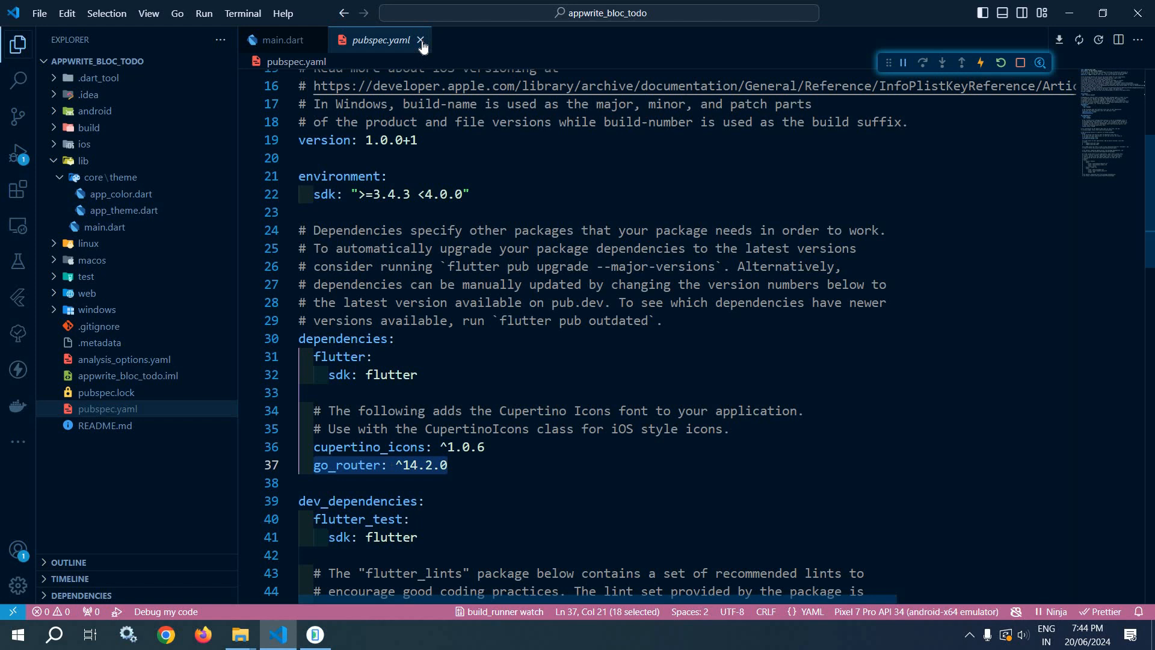
left_click(422, 40)
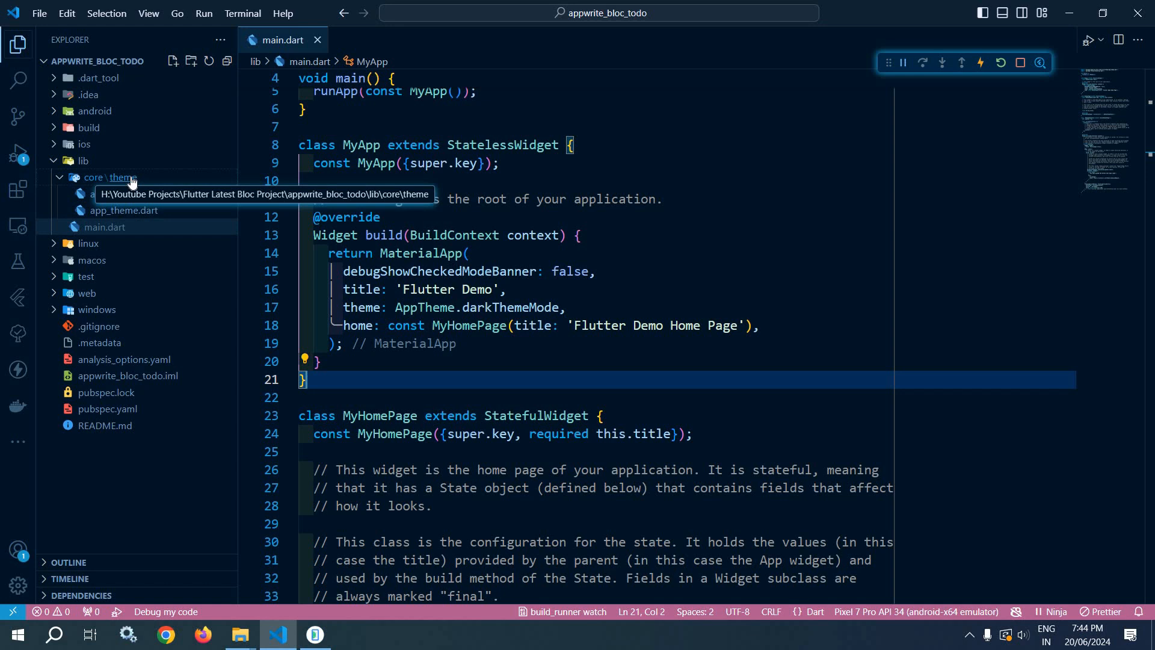
mouse_move(140, 204)
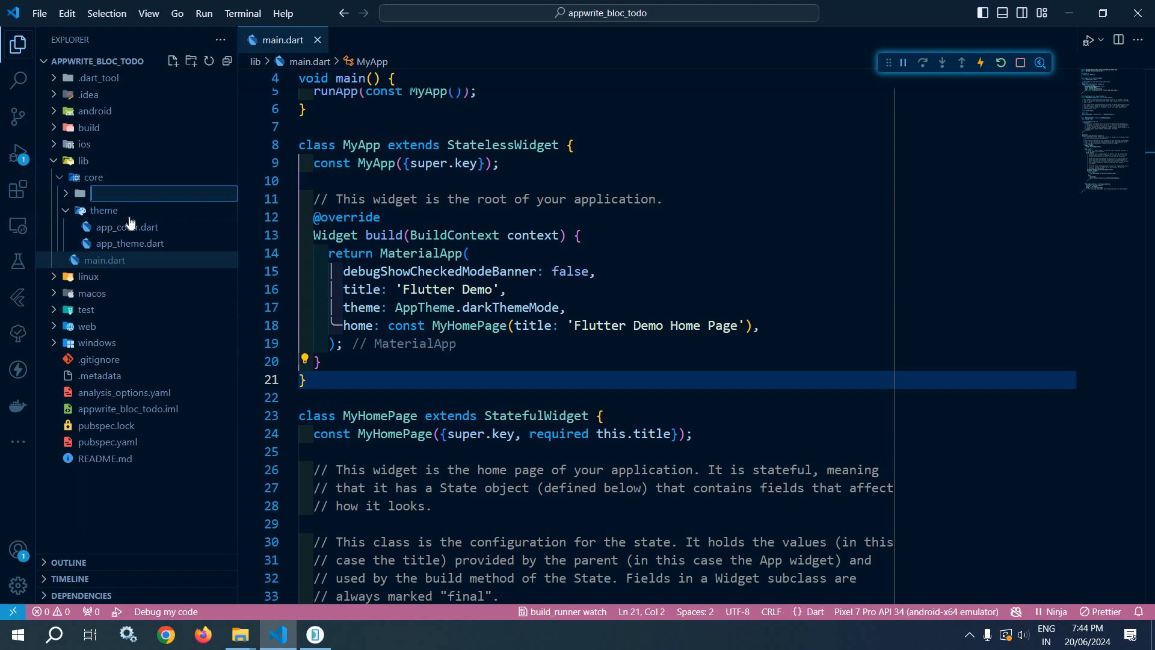
type("routes")
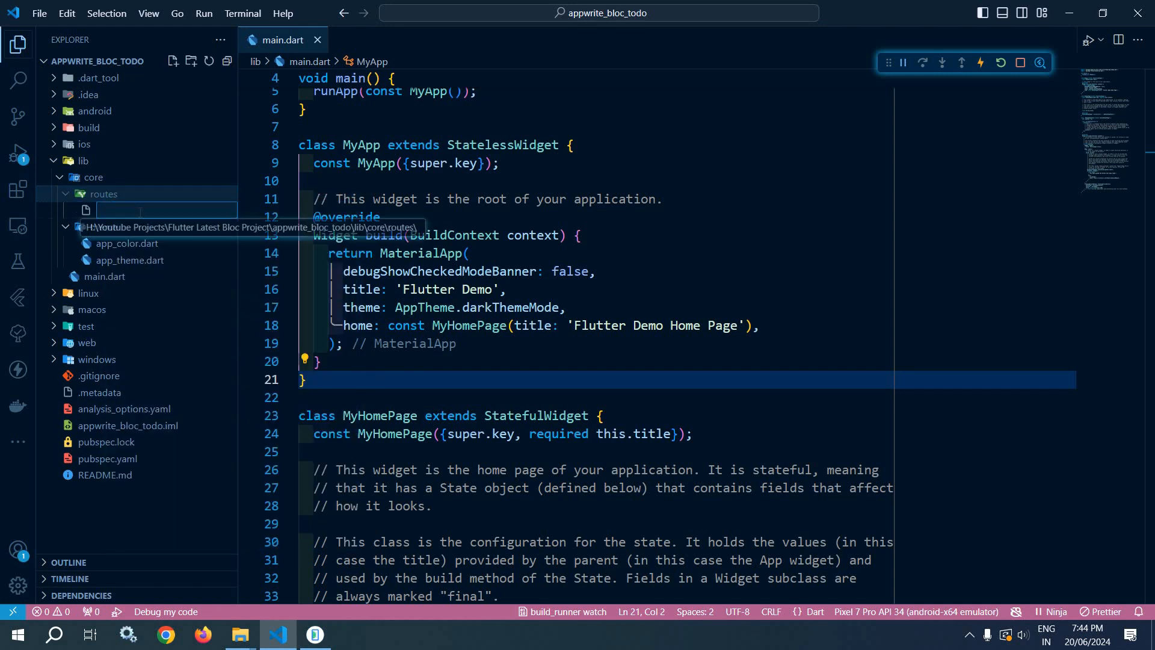
type("route")
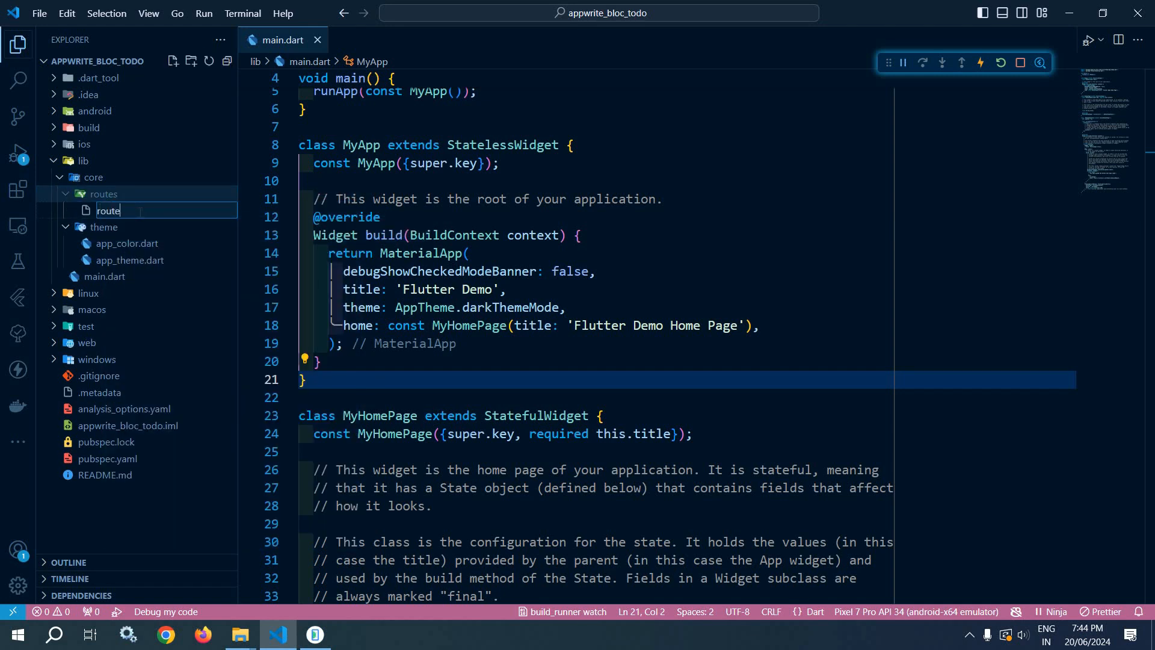
type("_names")
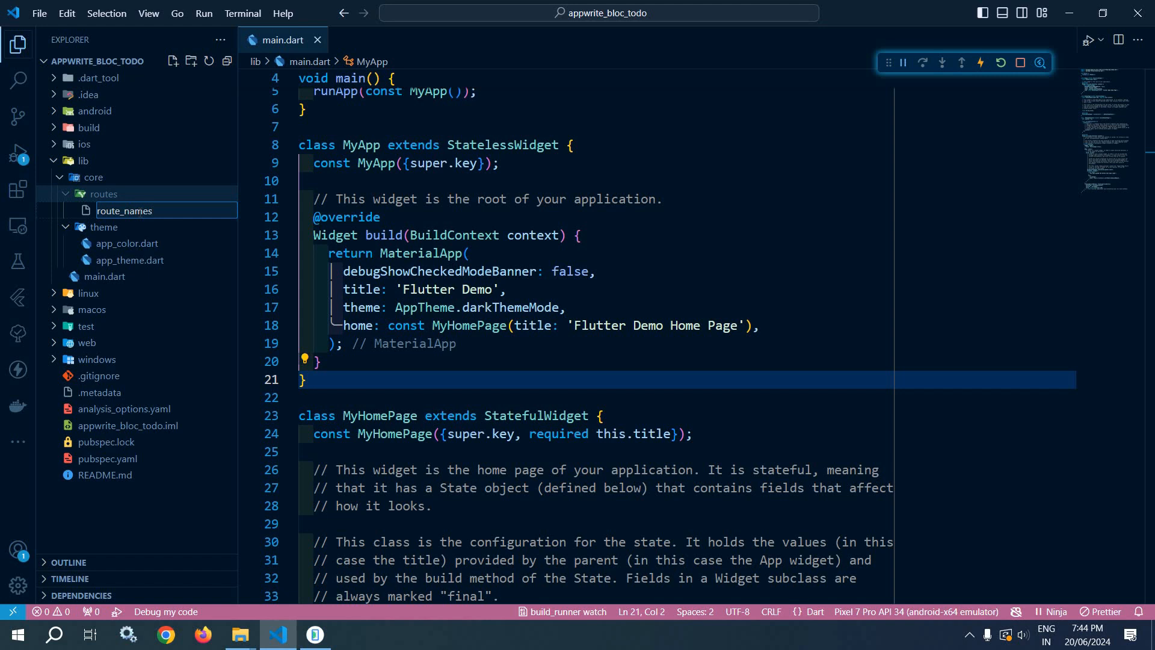
type(".dart")
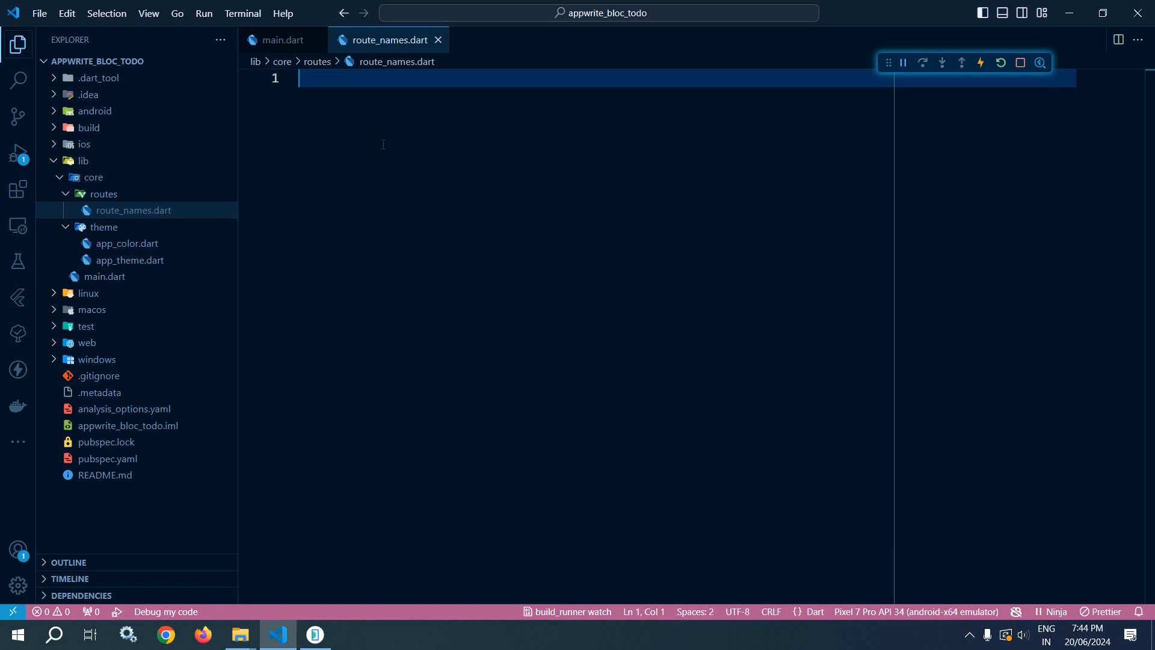
Step: Write class RouteNames with static const splash = "splash" and save to format
type("cl")
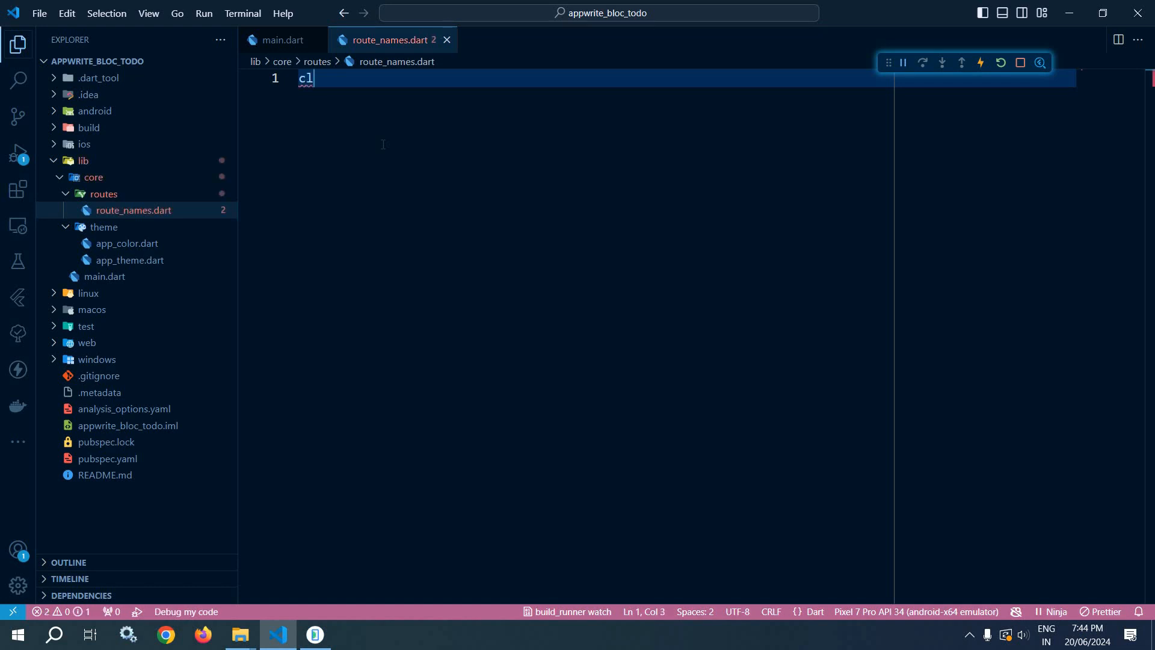
type("class Ro")
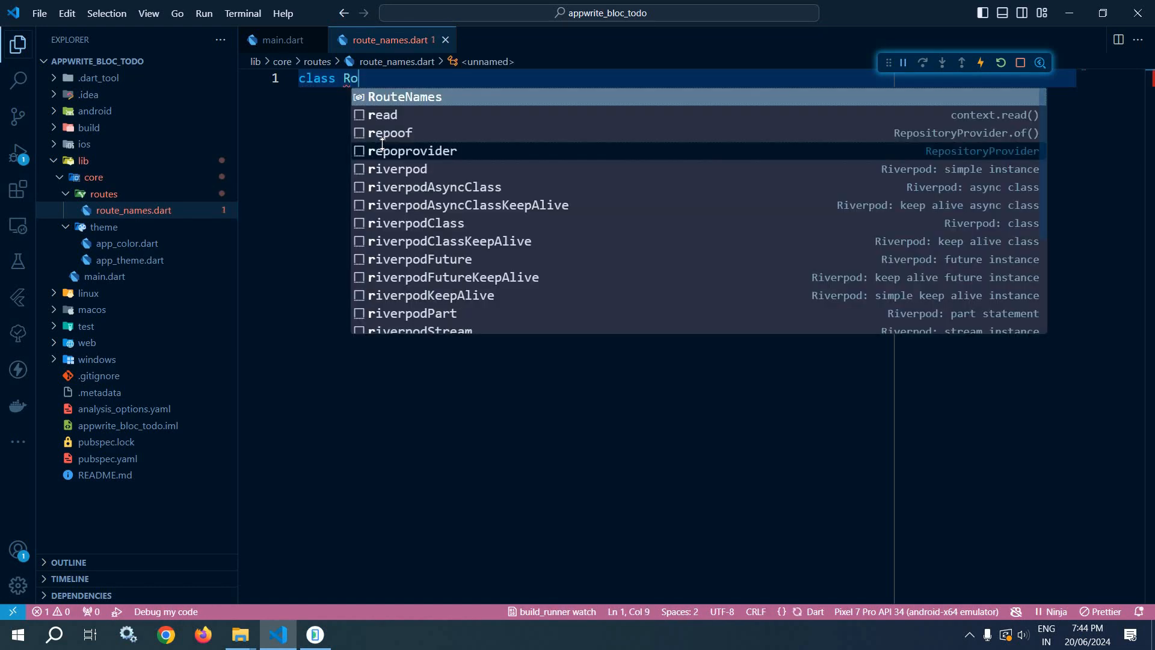
type("uteName")
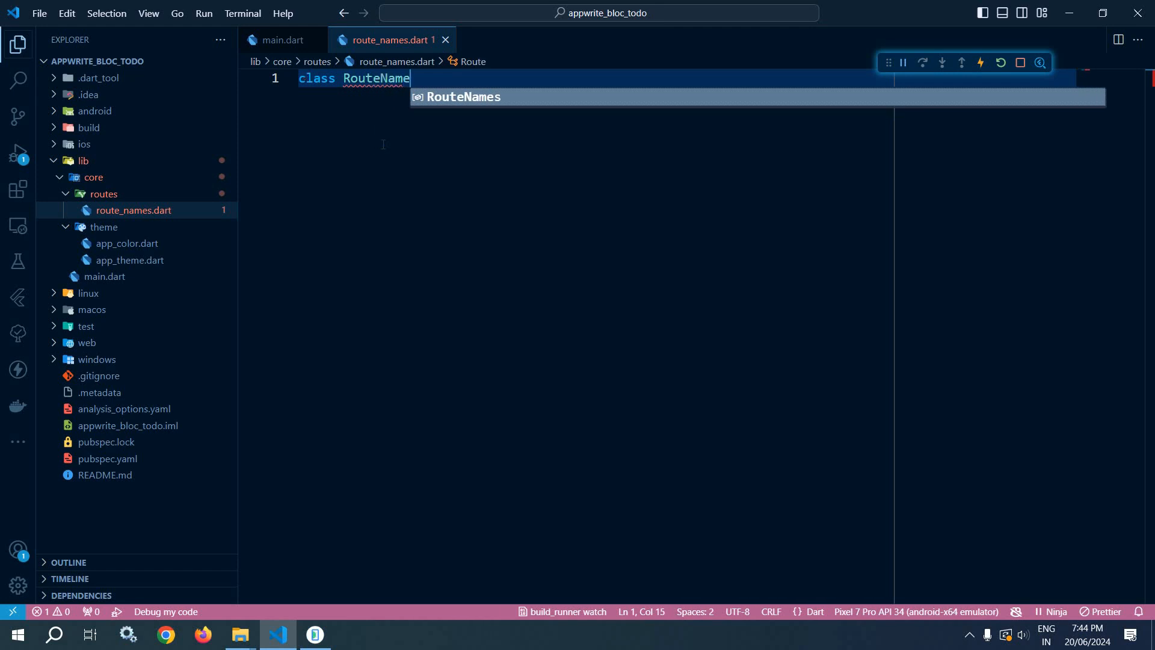
key("Enter")
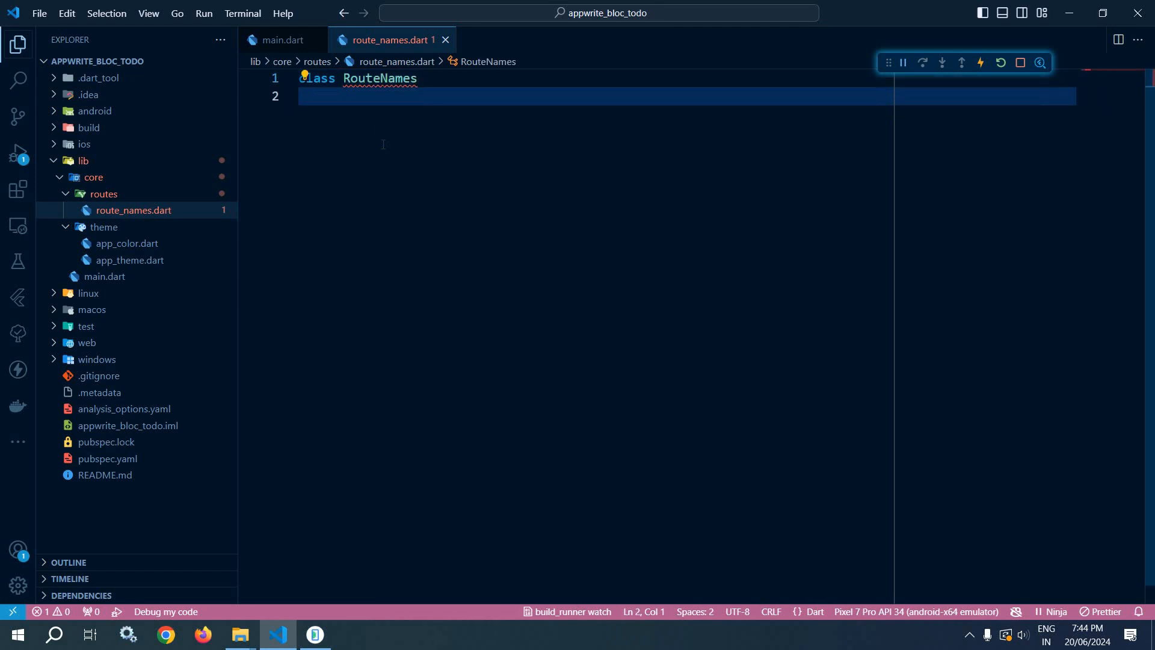
type("static con")
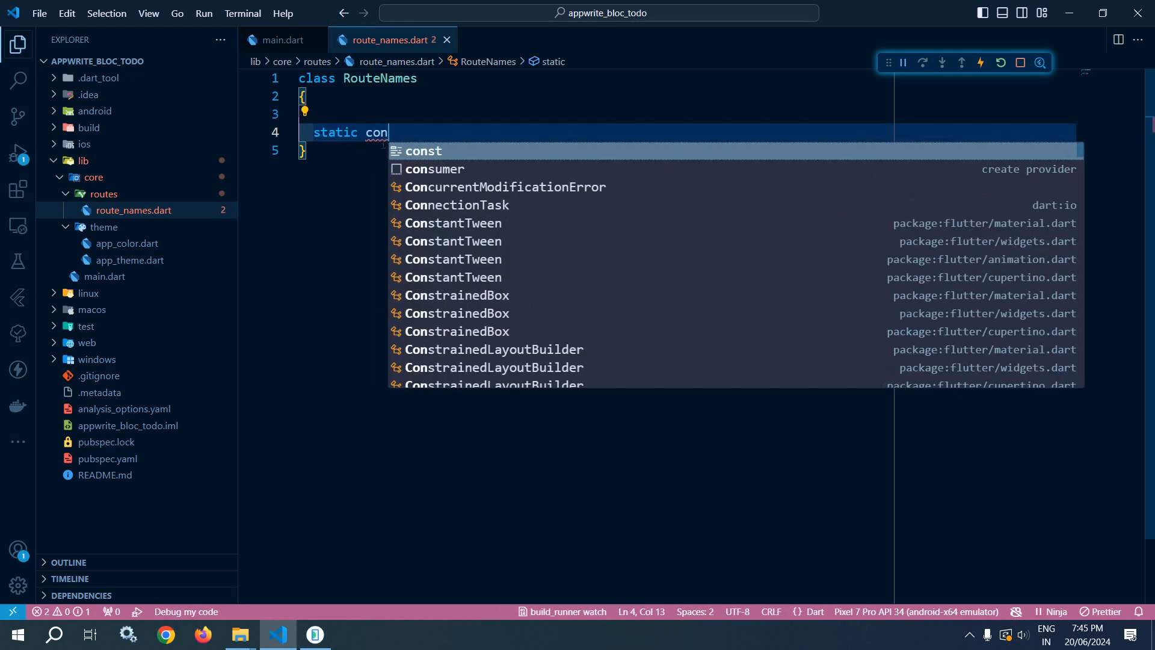
type("t")
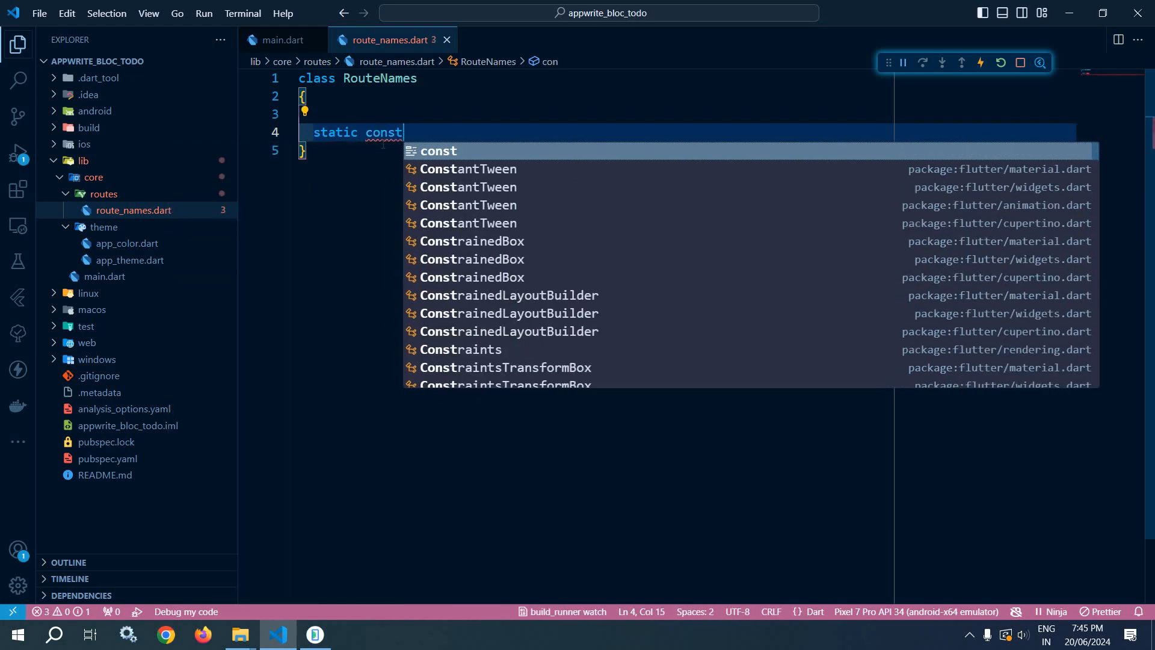
type("splash")
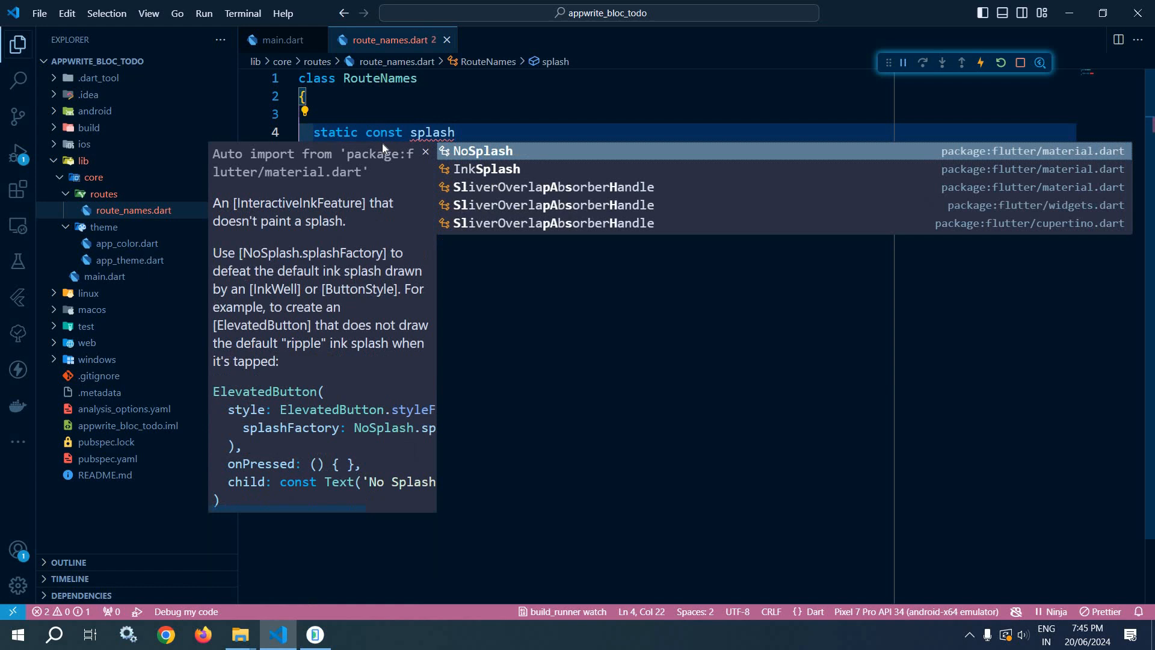
type("=")
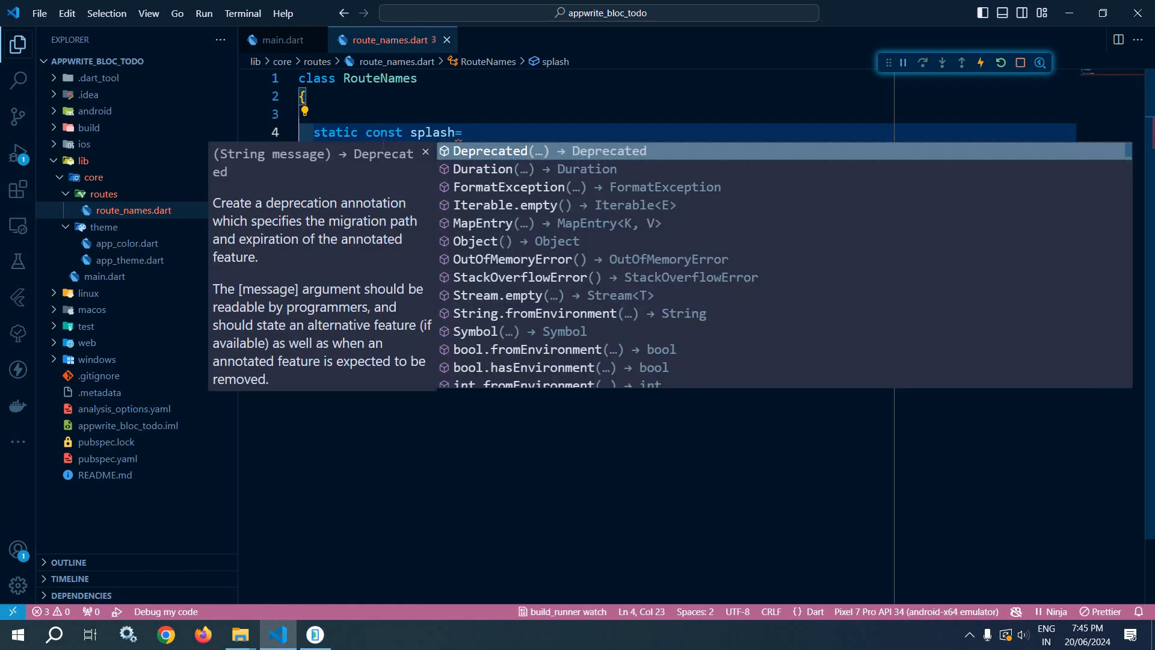
type("\"splas\"")
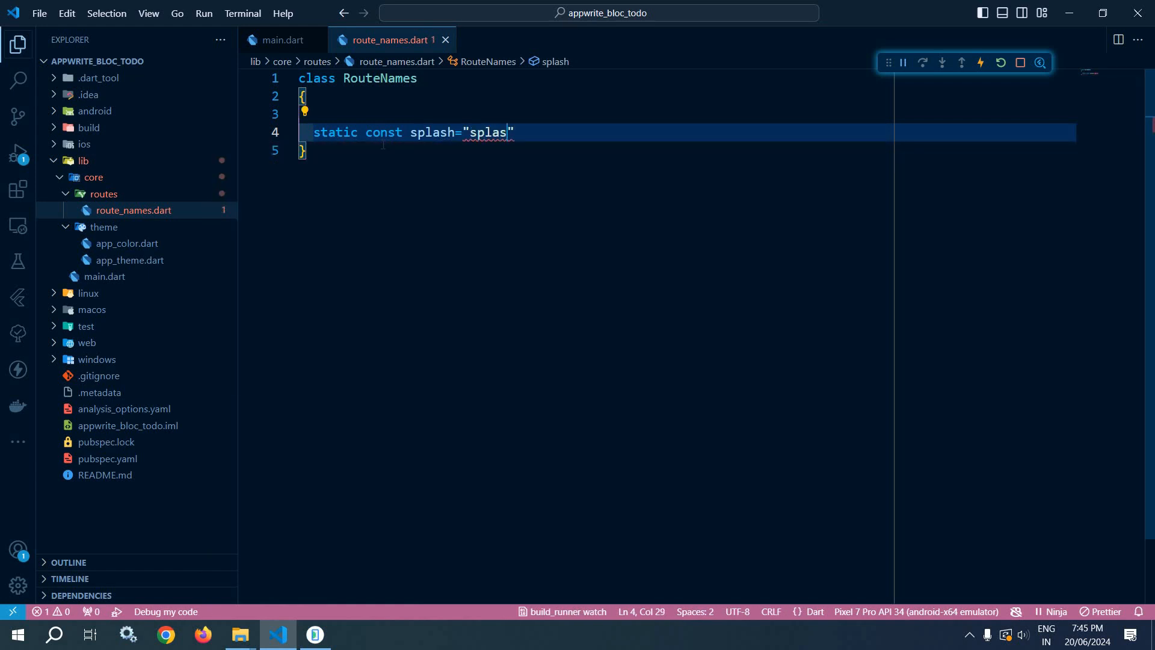
key("ctrl+s")
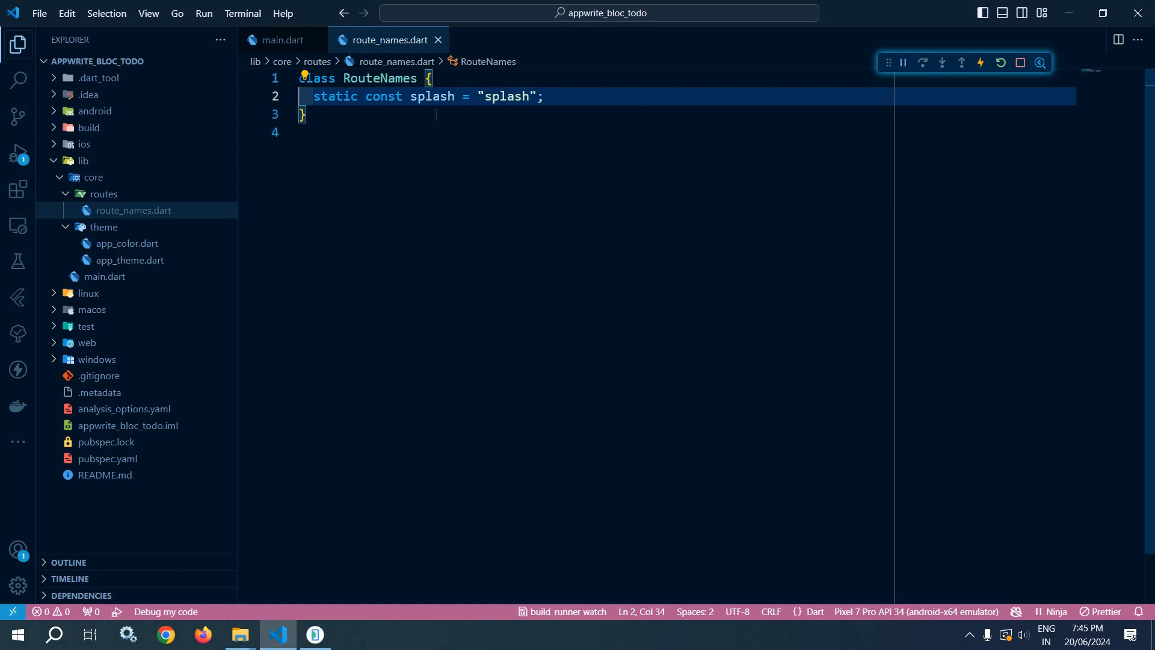
mouse_move(237, 220)
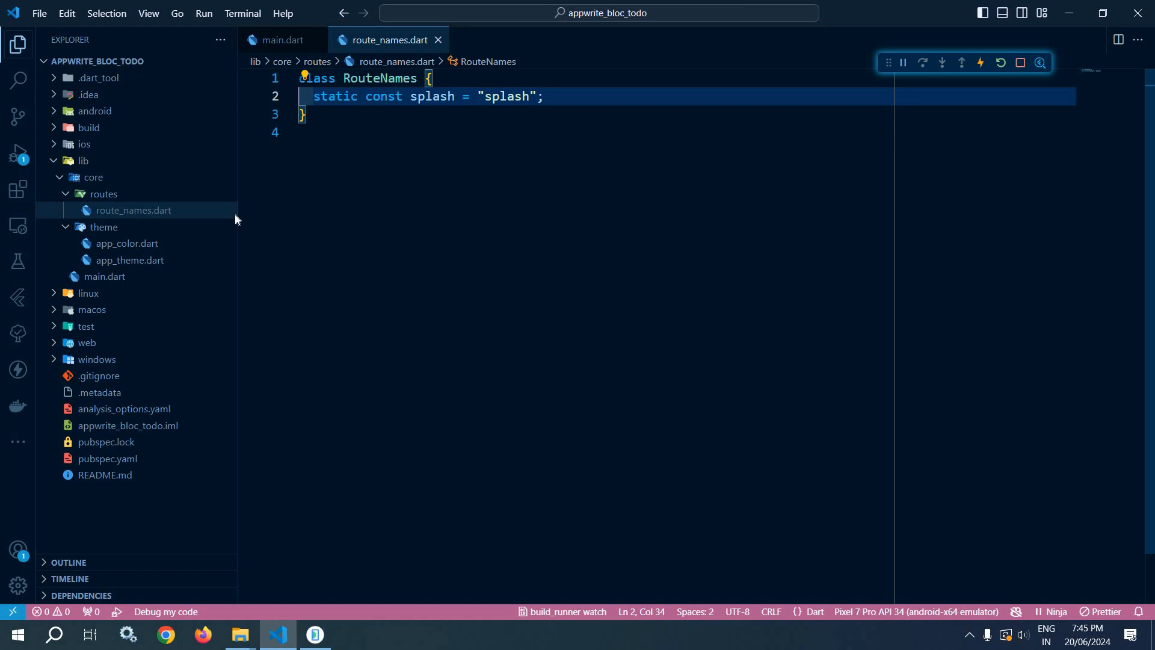
Step: Create routes.dart in lib/core/routes and begin typing 'final'
right_click(103, 194)
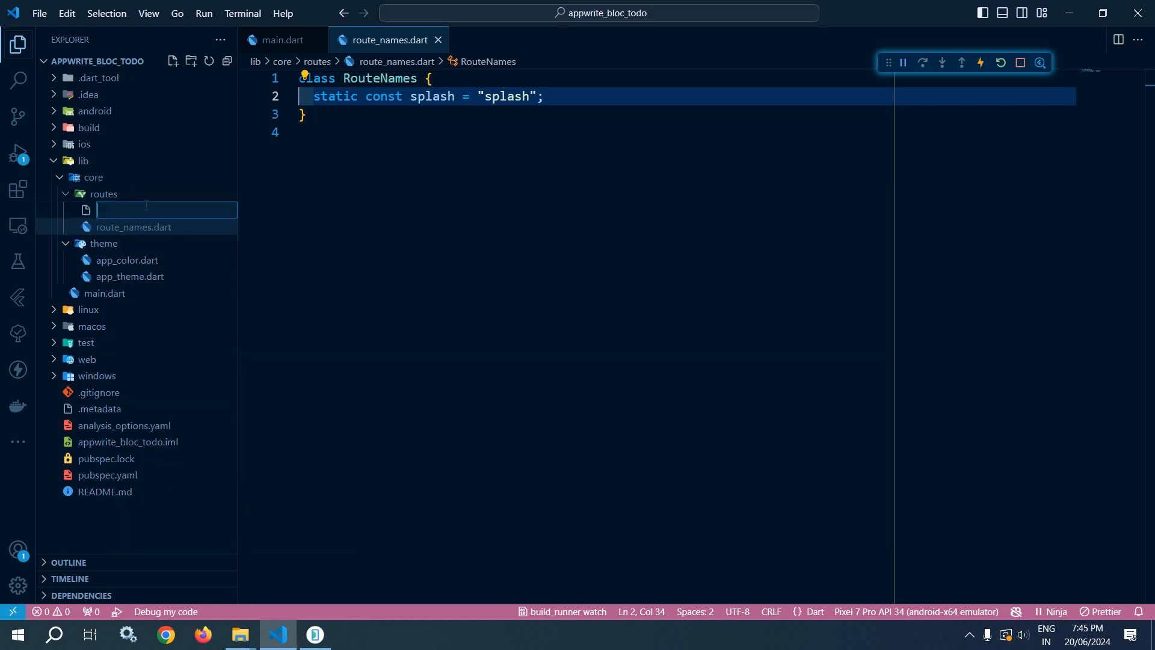
type("r")
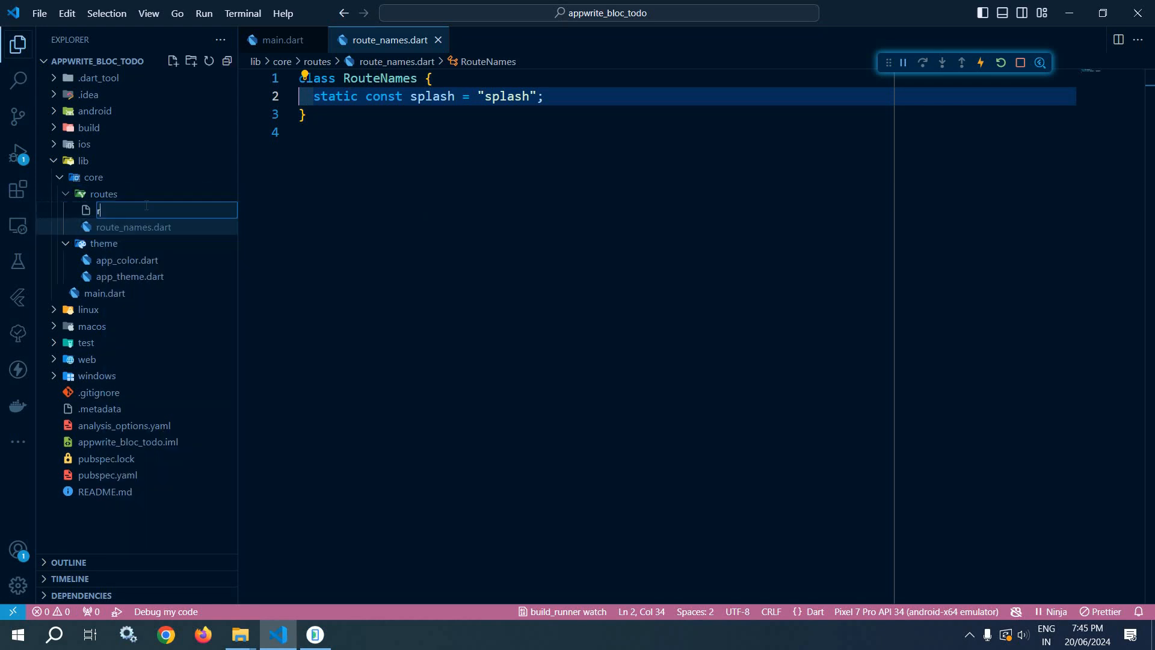
type("routes.dart")
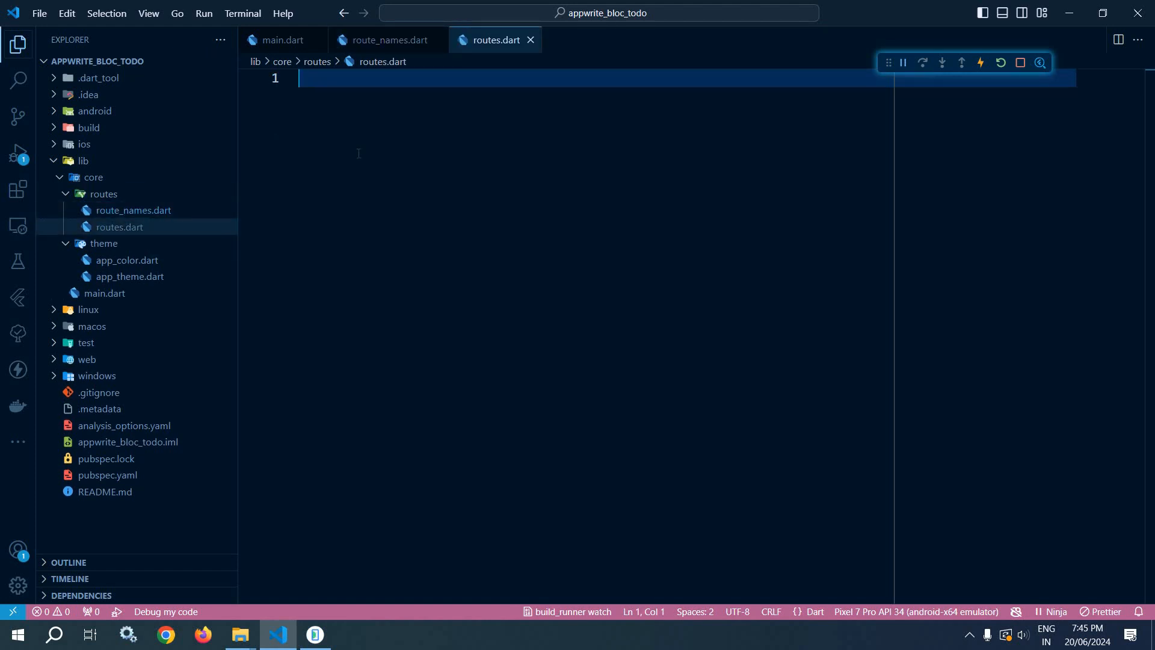
type("final")
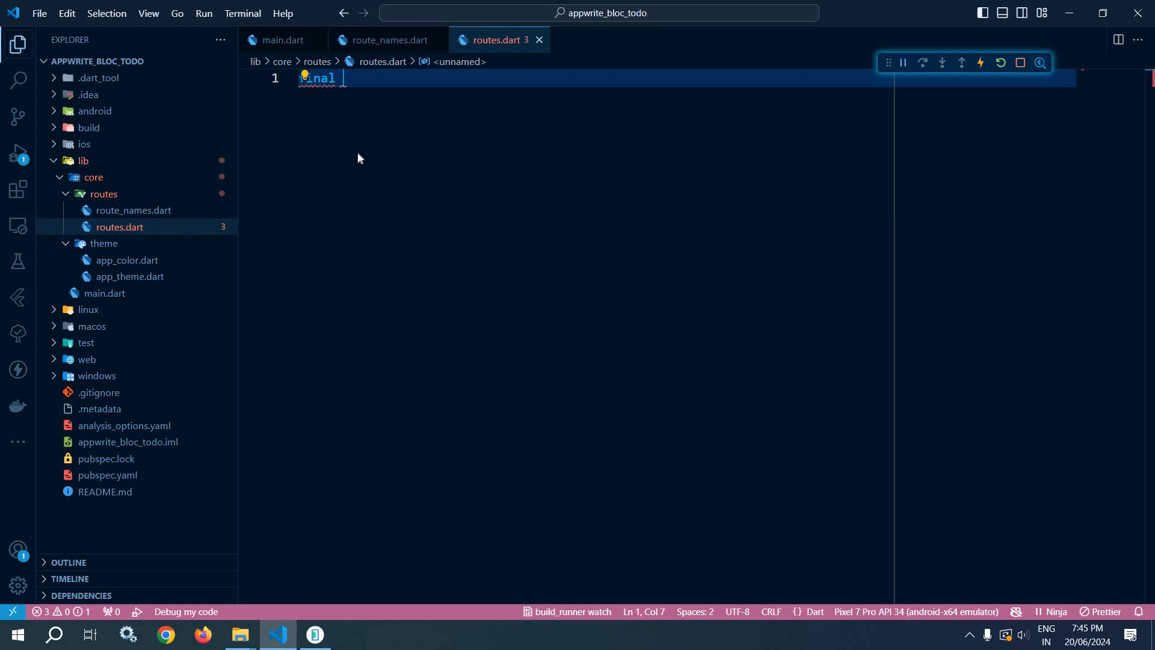
Step: Declare final GoRouter router = GoRouter(routes: []) with the go_router import
type("GoRoute")
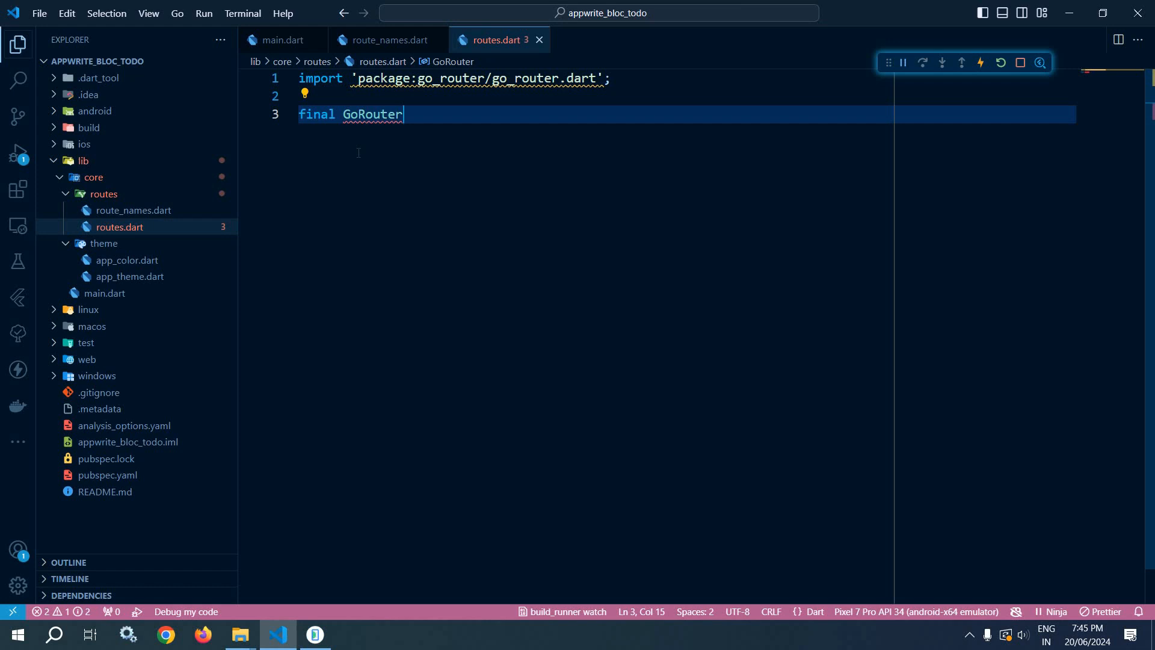
type("router=")
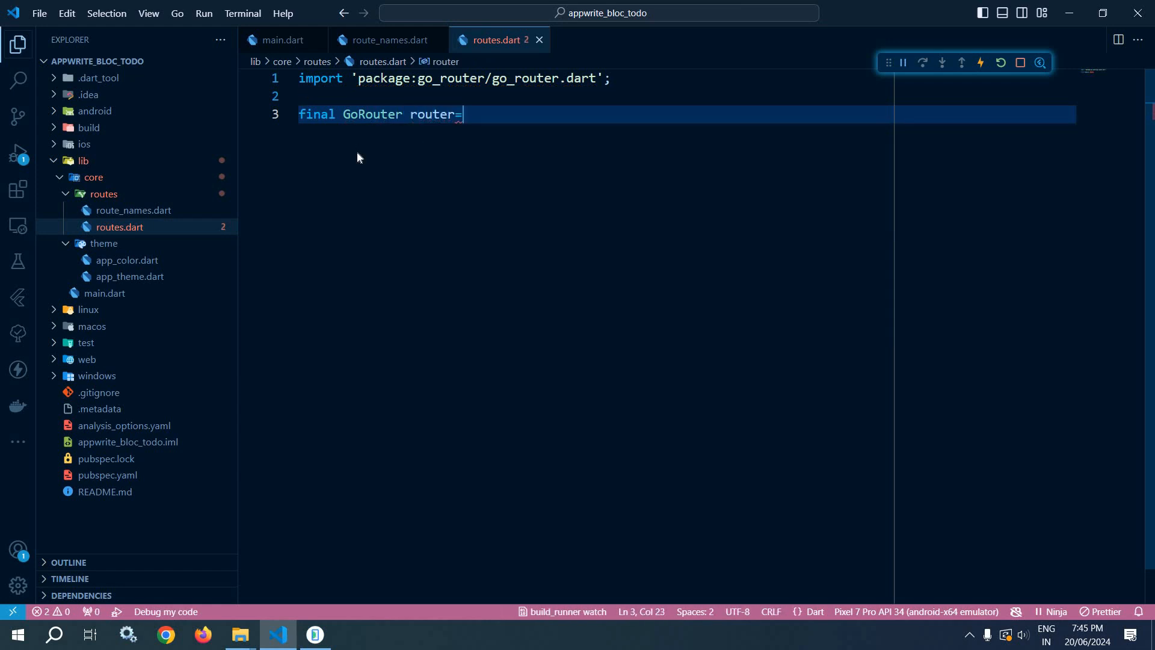
type("GoRouter(routes: routes)")
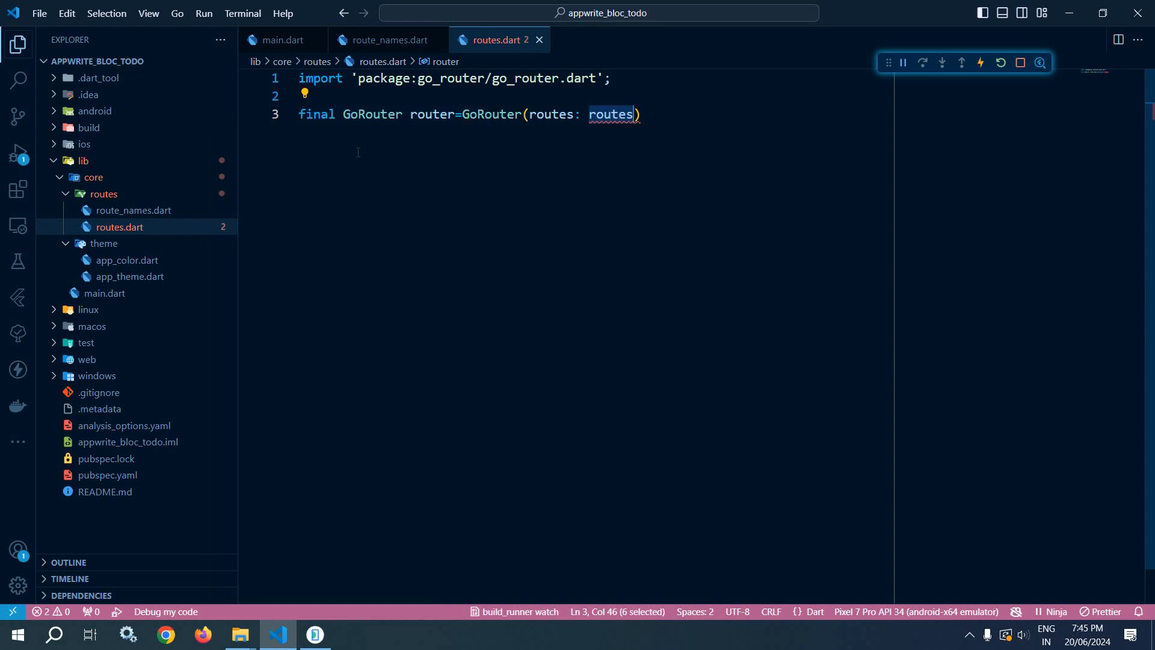
type("[]")
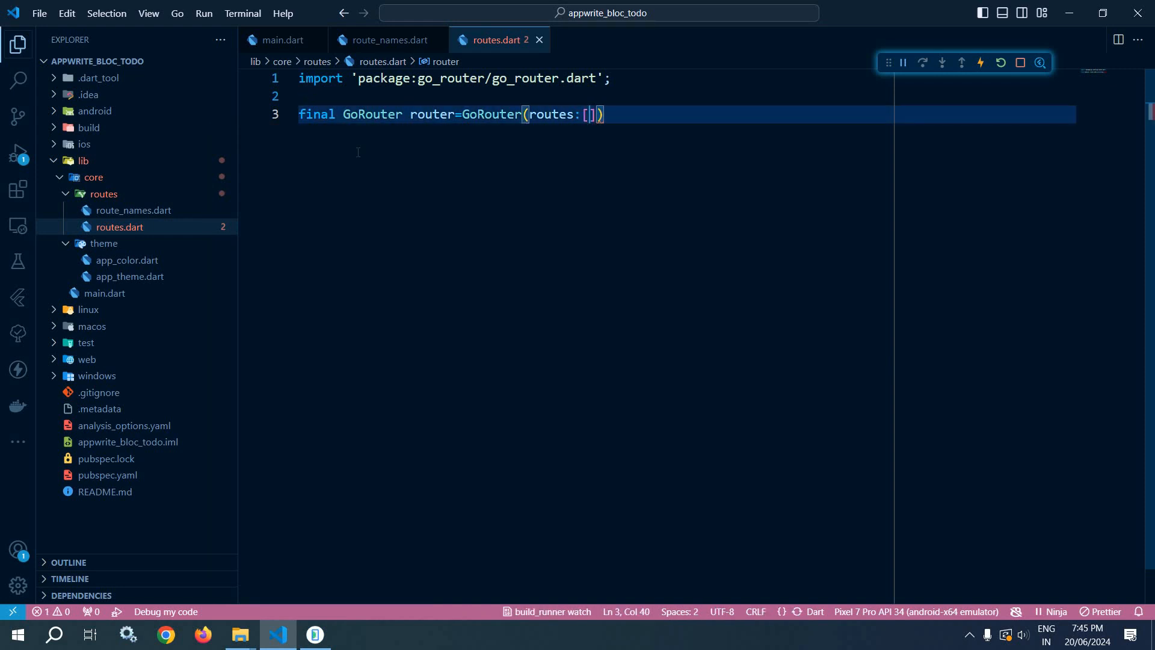
key("Enter")
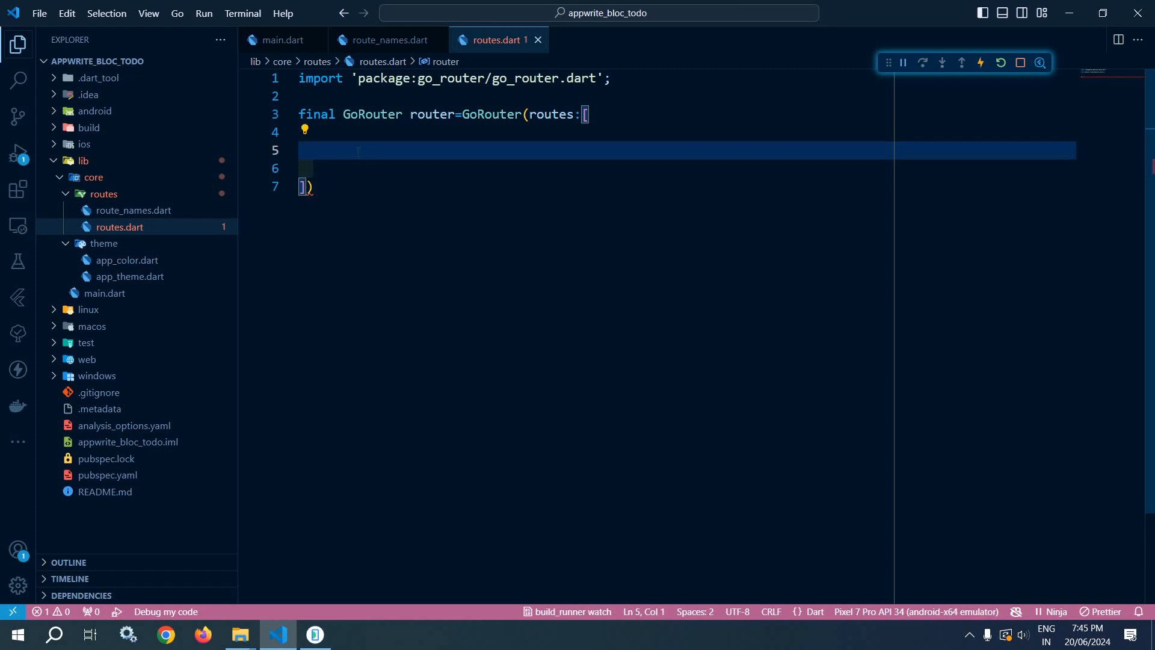
Step: Add a GoRoute named RouteNames.splash with path "/", importing route_names.dart
type("GoRoute(p")
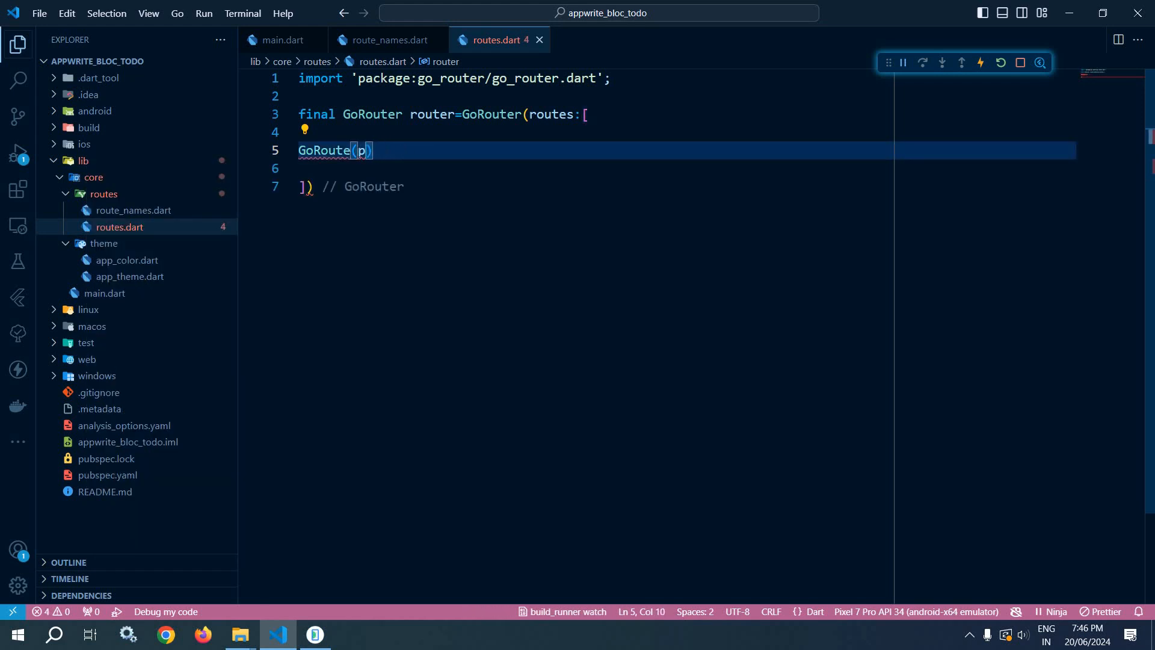
type("nam")
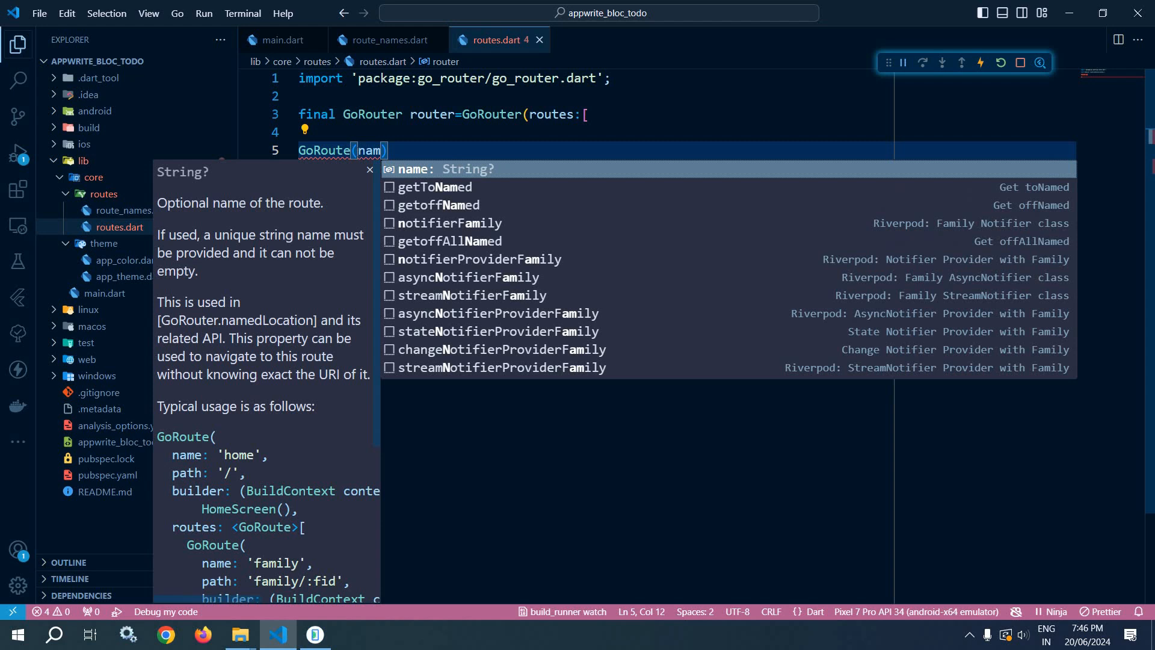
type("e: Rou")
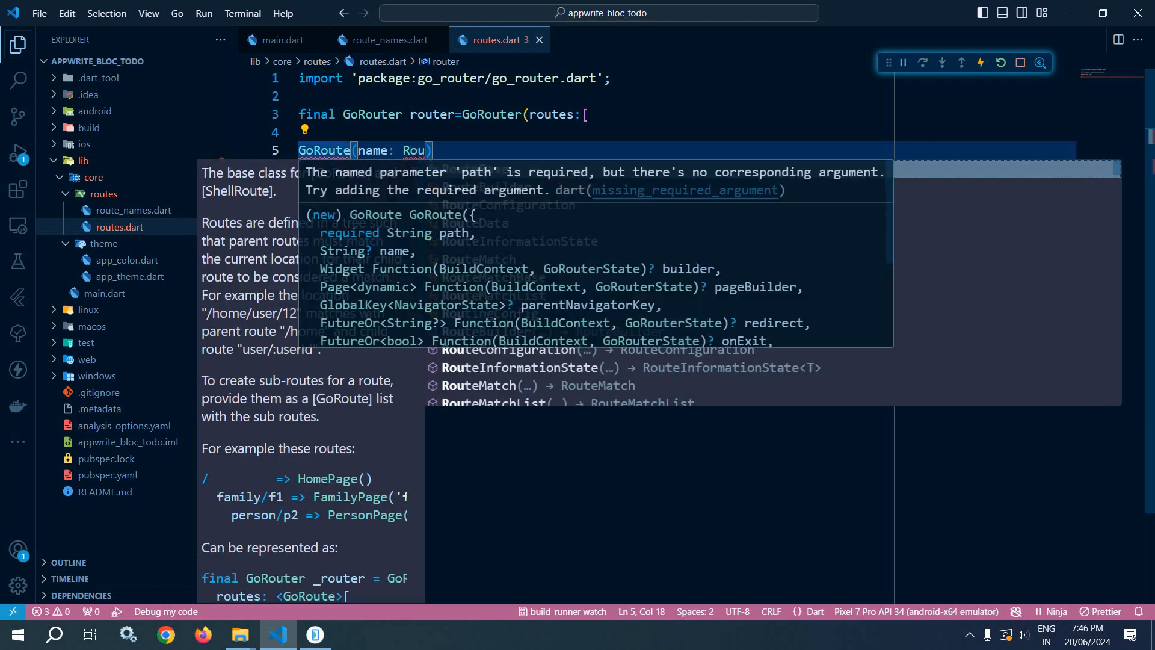
type("teNames.splash")
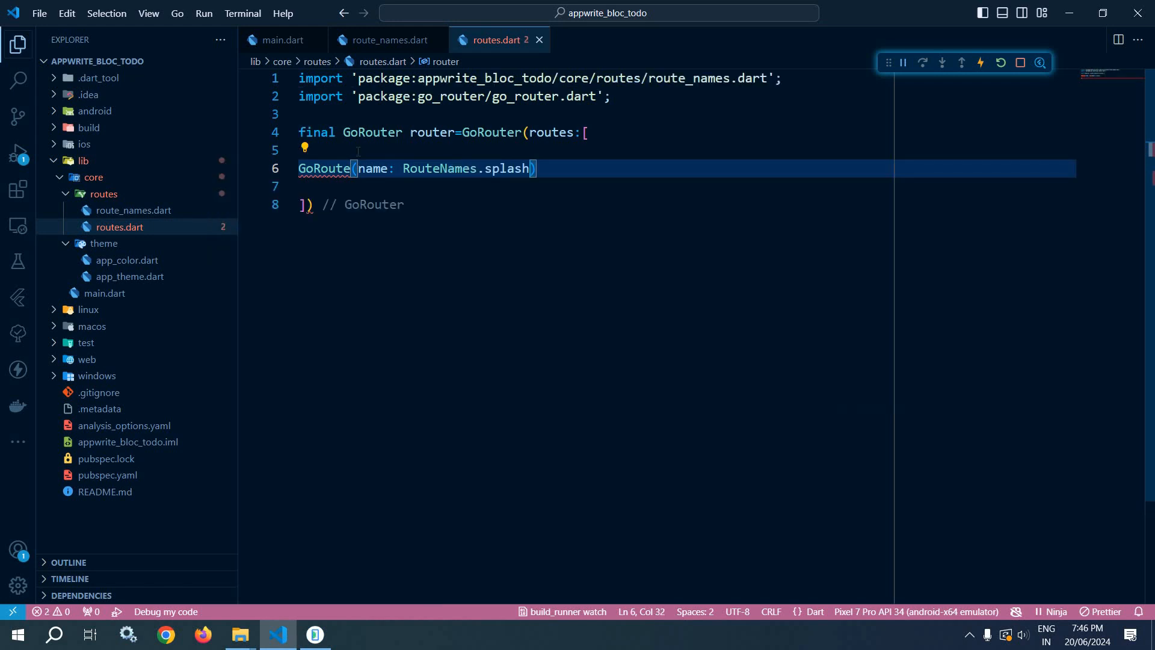
type(",")
left_click(686, 187)
type("path: \"")
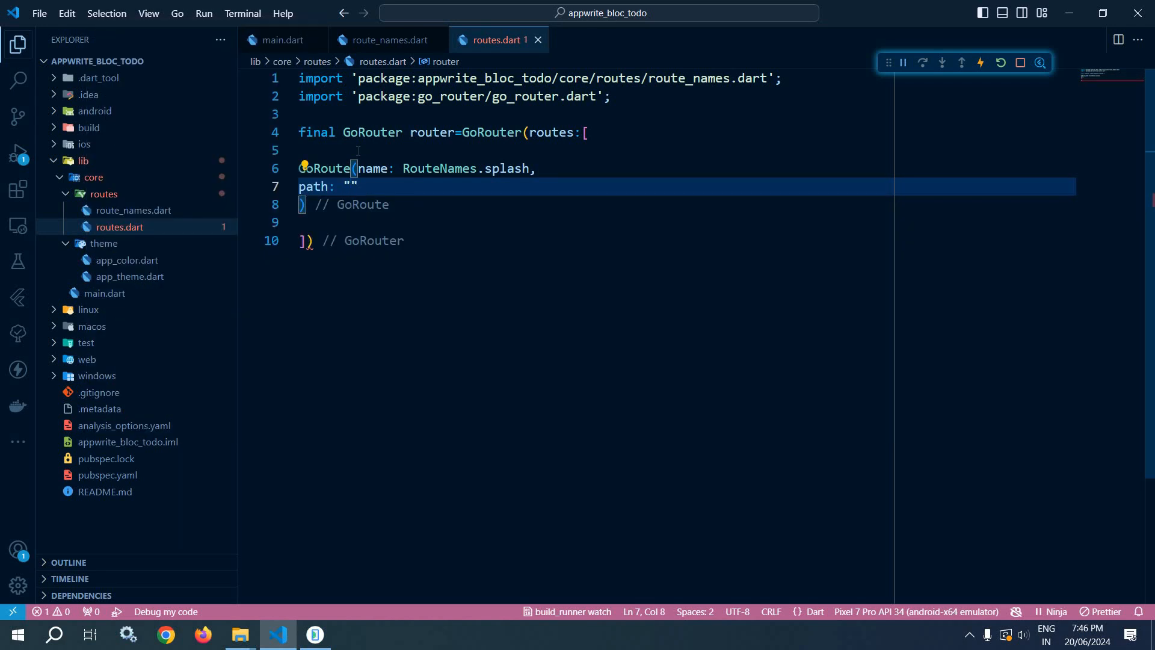
type("/")
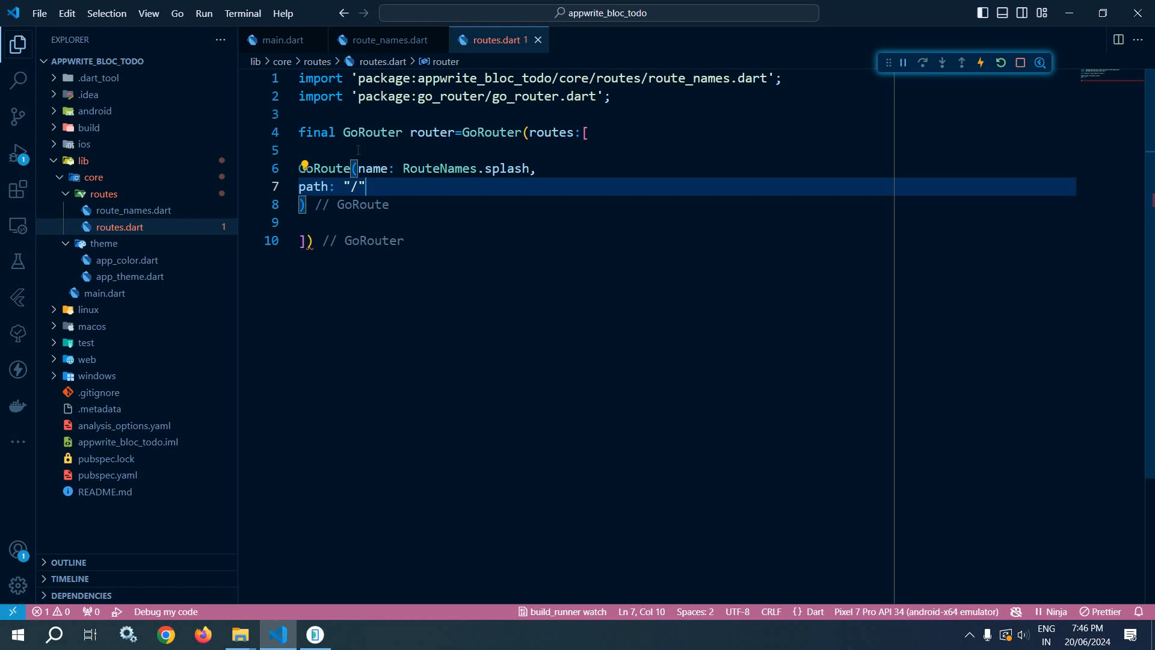
type(",")
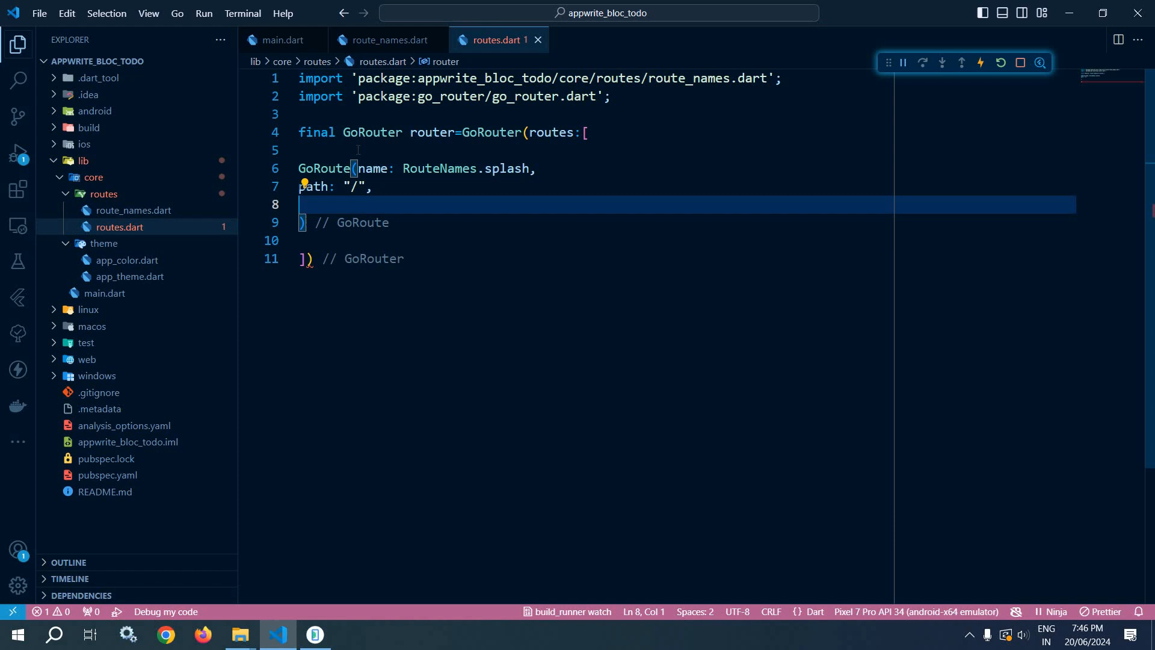
Step: Give the splash route a builder returning const SplashView()
type("builder: (context, state) => ,")
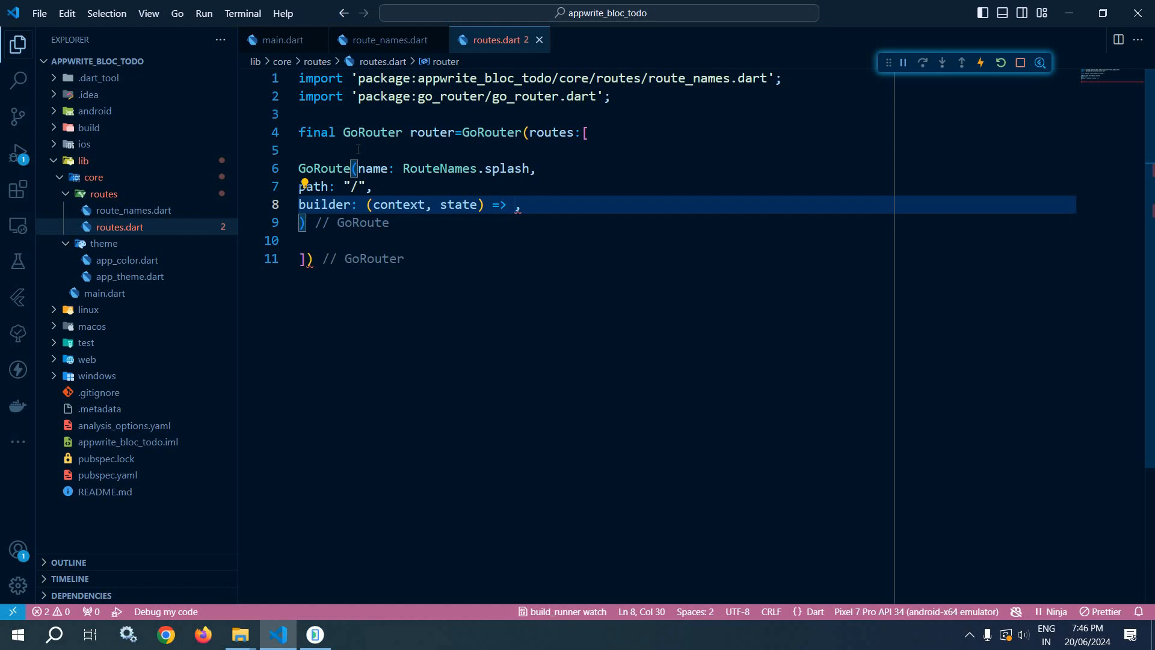
type("const")
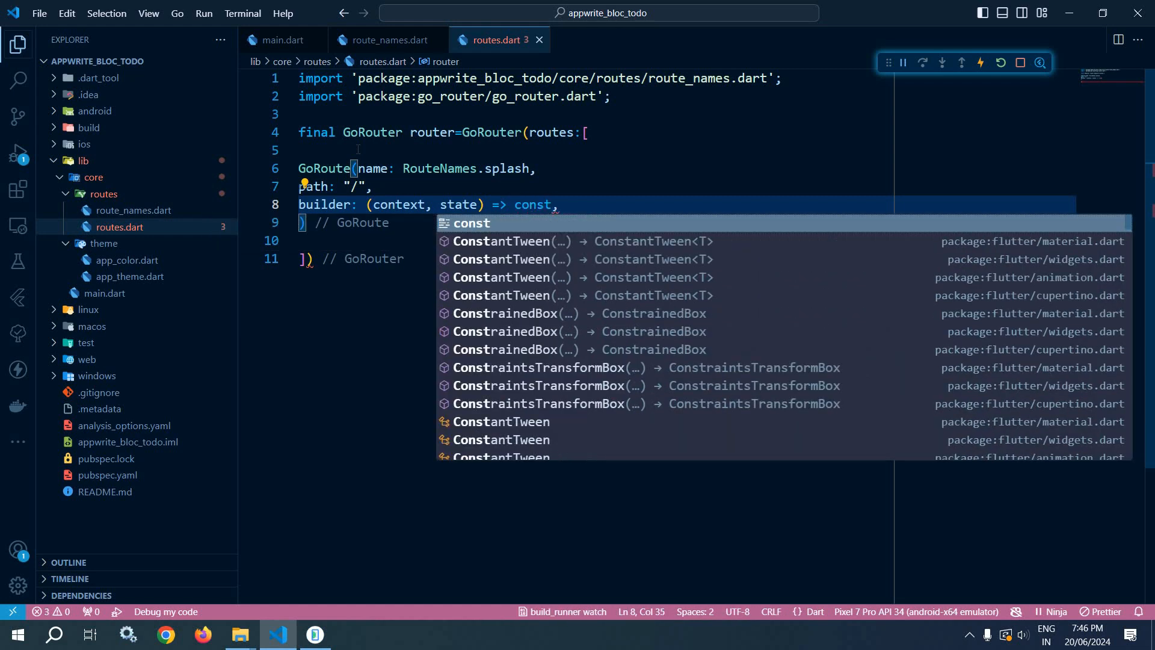
type("SplashVi")
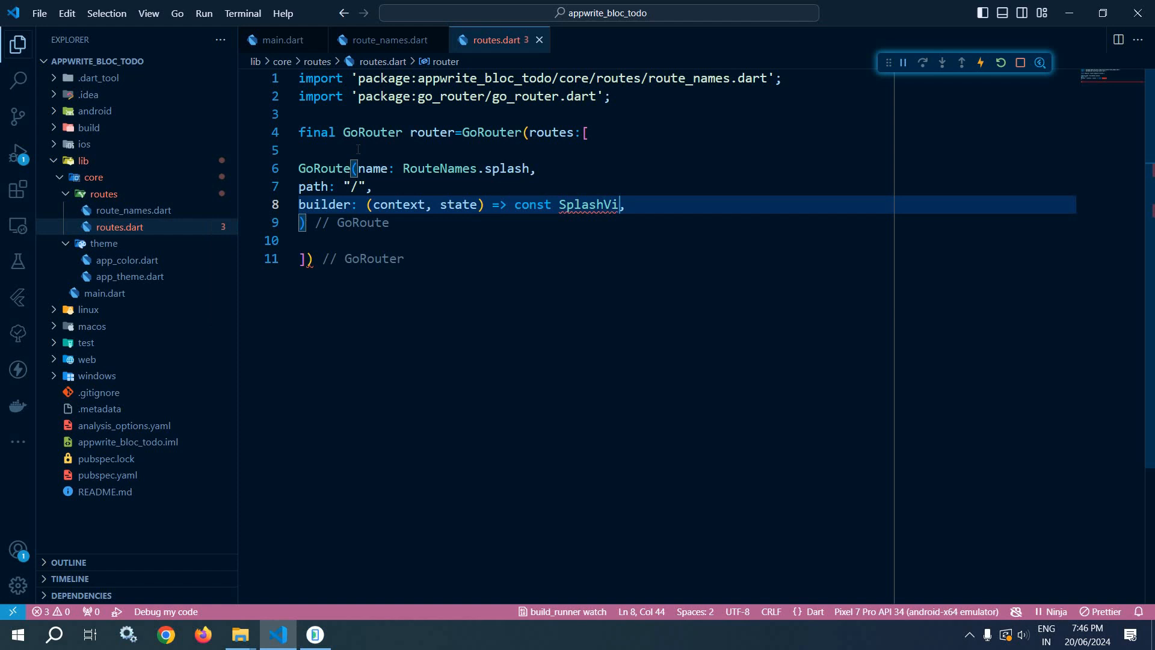
type("ew(")
left_click(687, 259)
type(";")
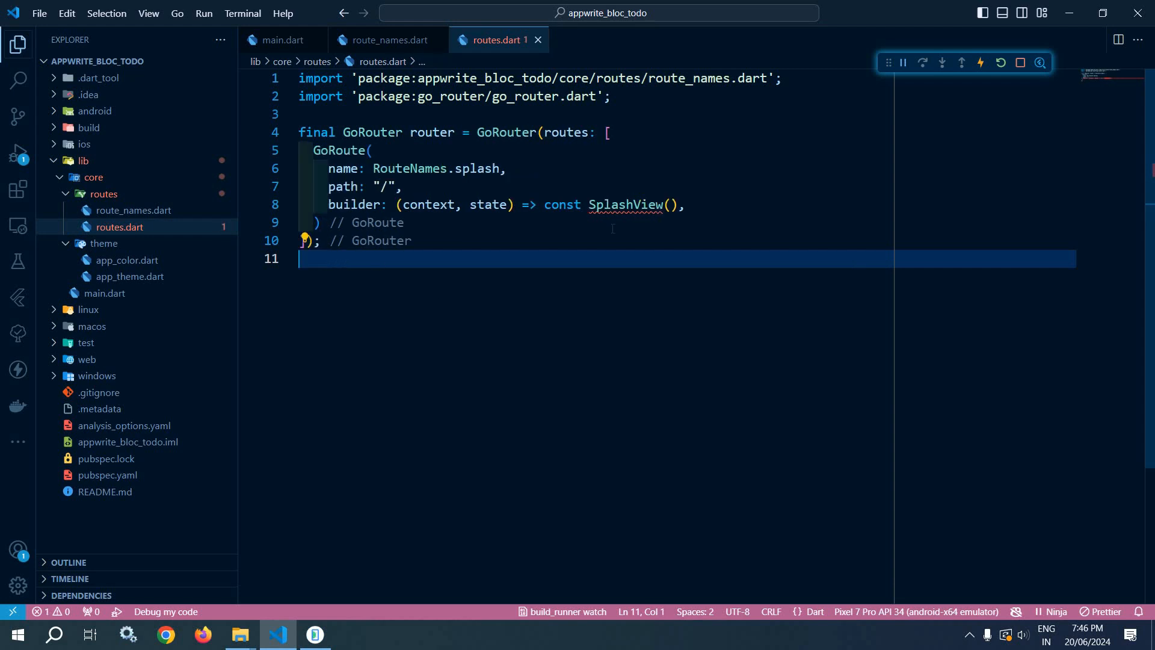
mouse_move(175, 325)
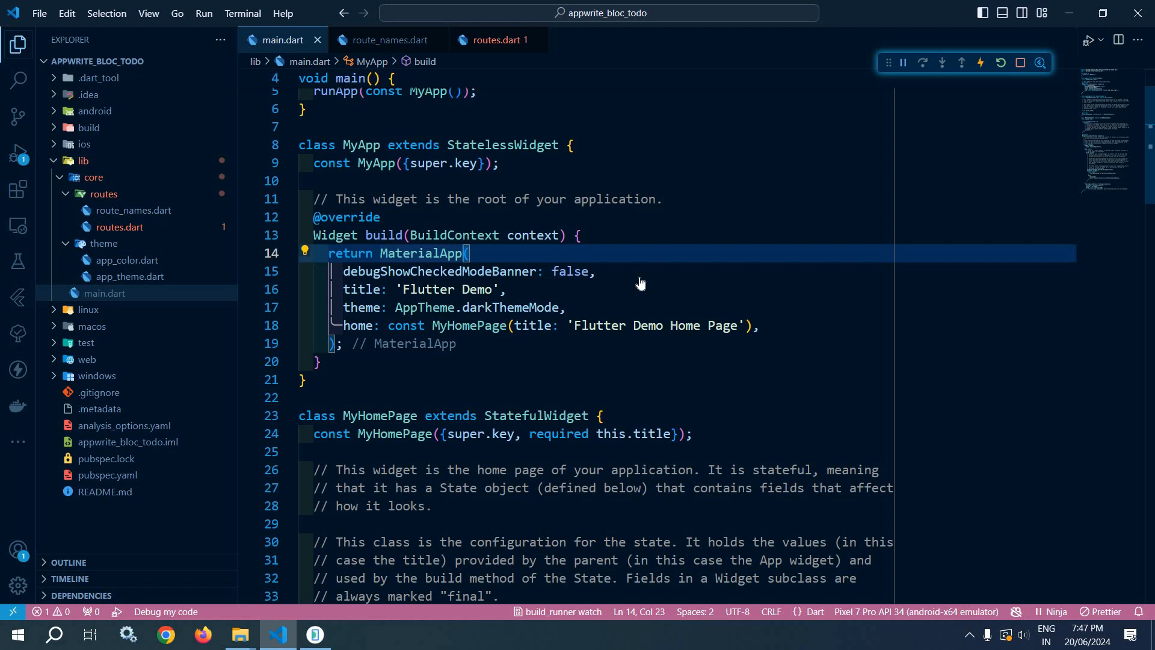
Step: Switch main.dart to MaterialApp.router with routerConfig: router, checking routes.dart along the way
type(".router")
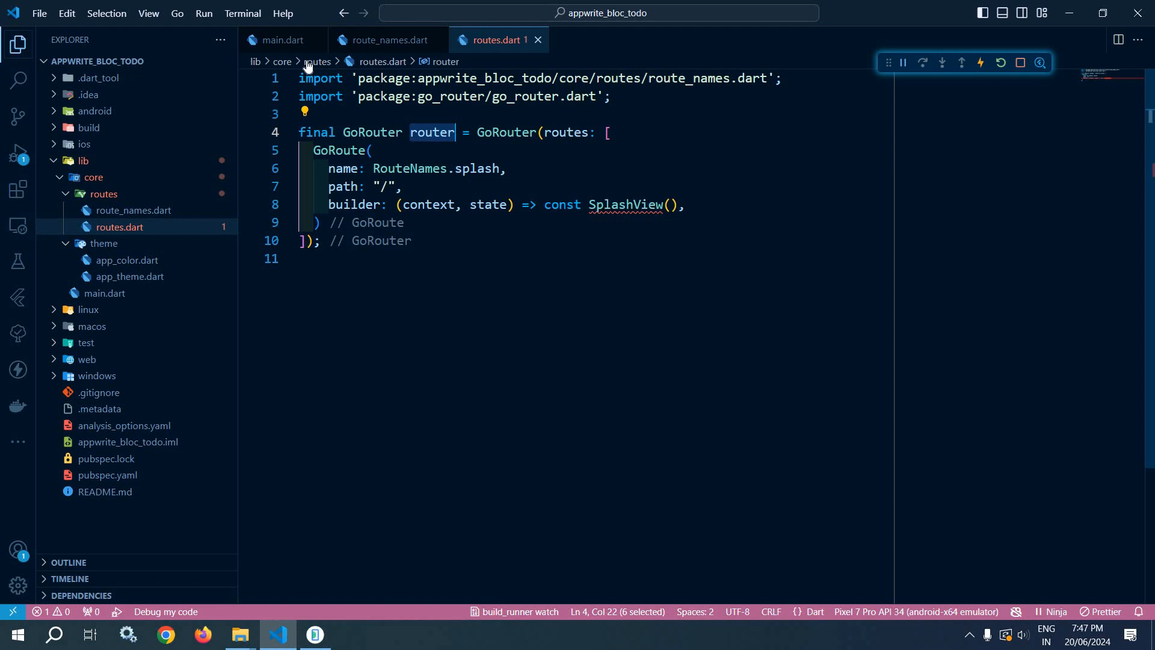
left_click(278, 39)
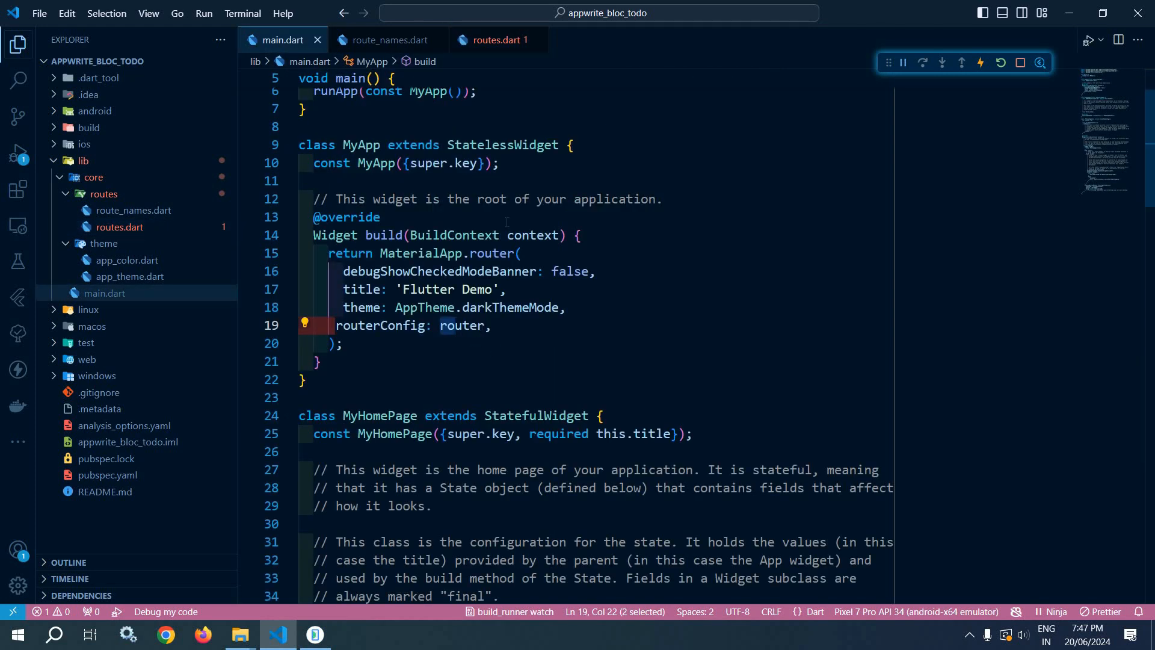
left_click(495, 40)
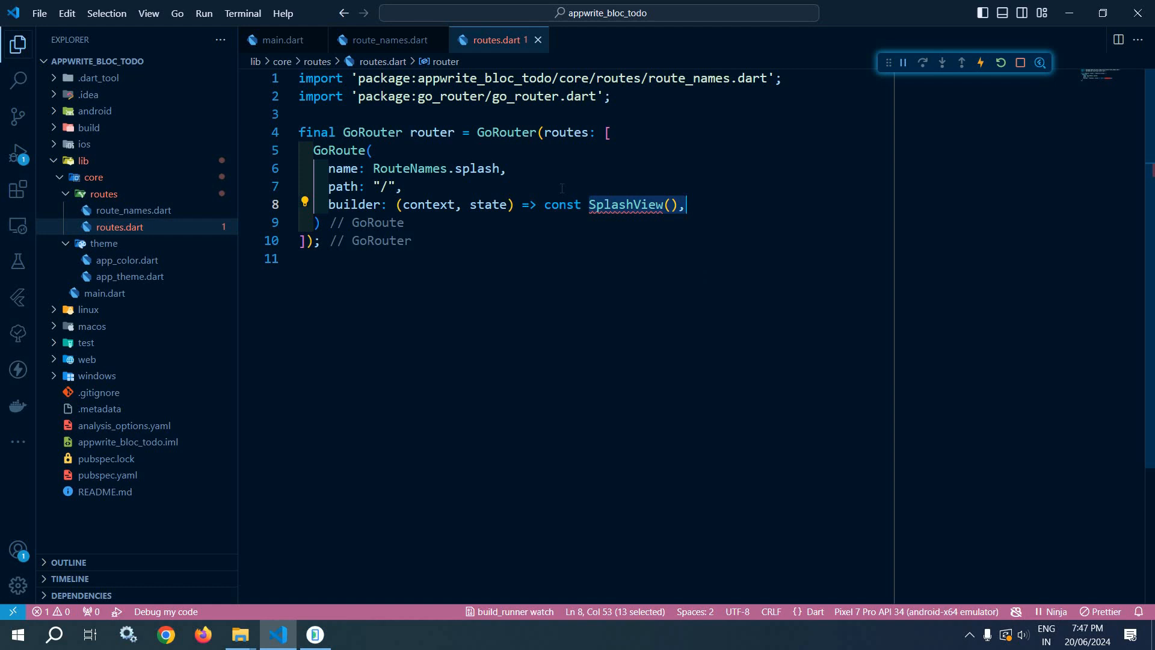
mouse_move(285, 44)
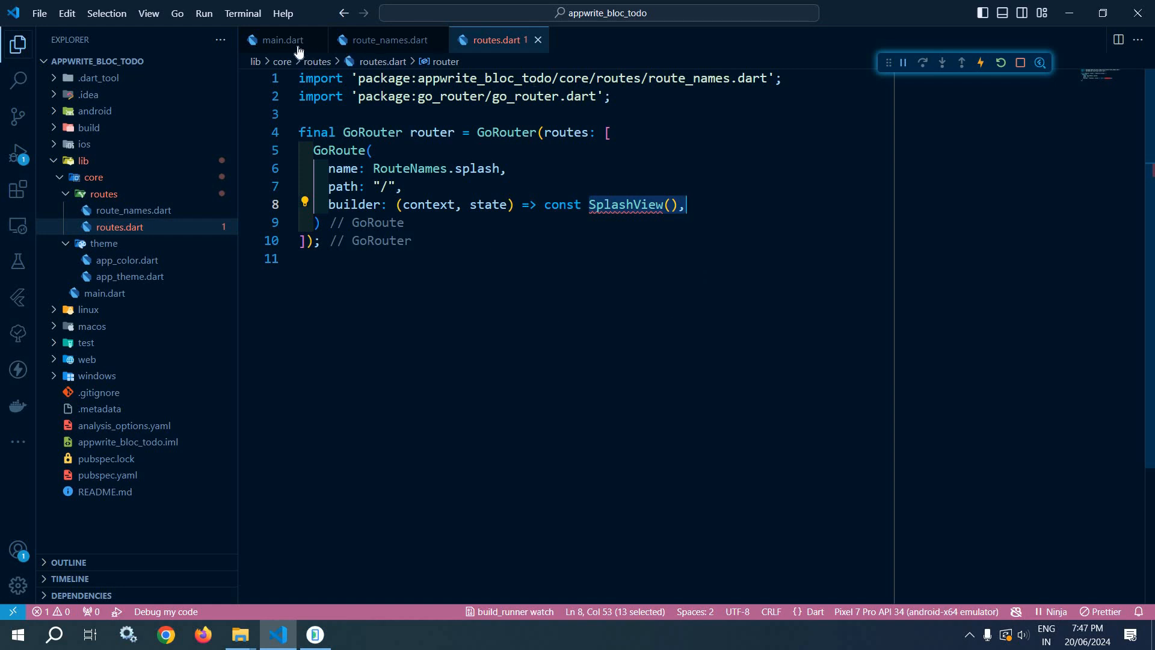
left_click(281, 40)
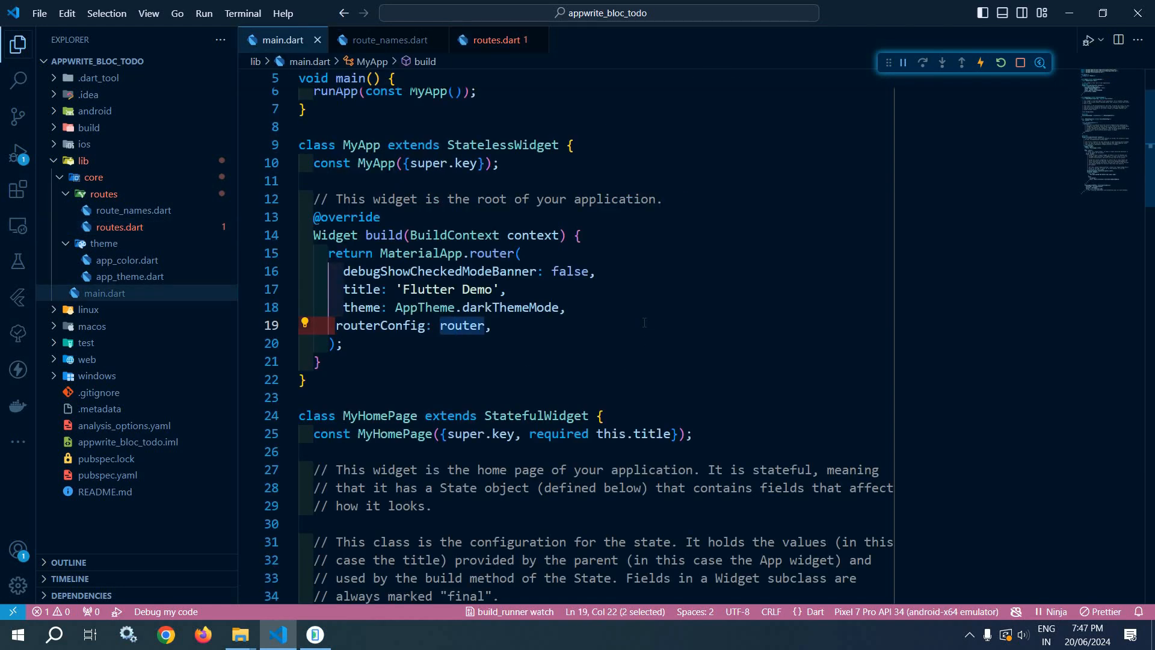